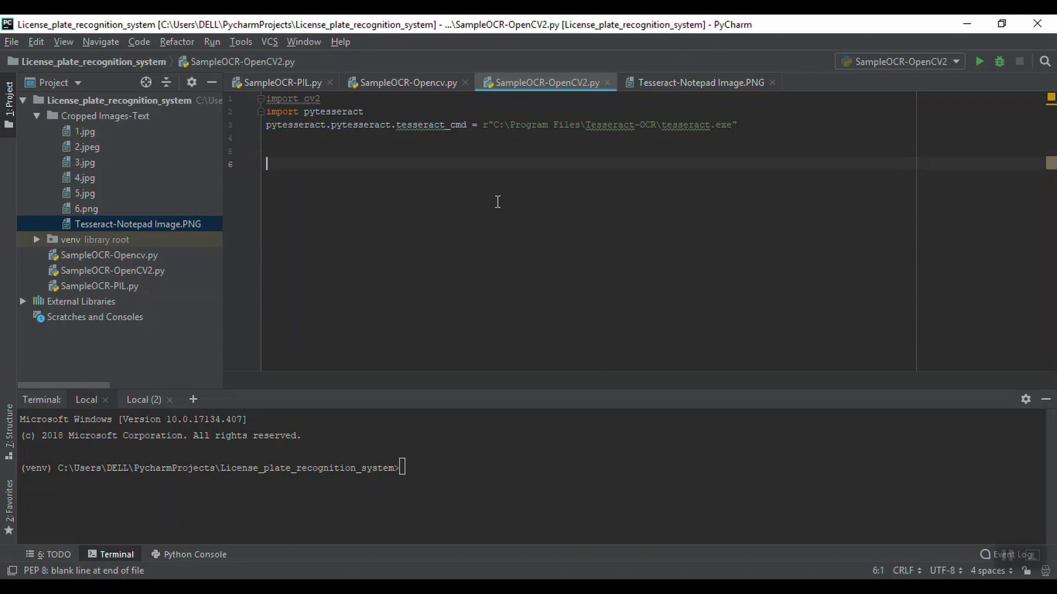
Delete the empty sixth line at the end of SampleOCR-OpenCV2.py.
{"action": "key", "text": "Backspace"}
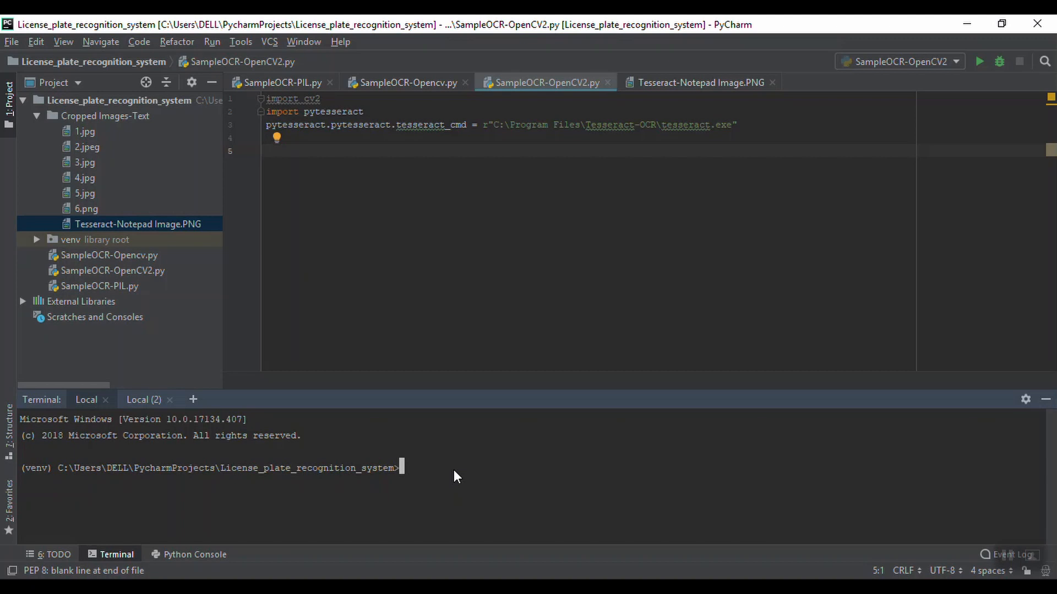
Run pip install pytesseract in the terminal and highlight the already-installed result.
{"action": "type", "text": "pip ins"}
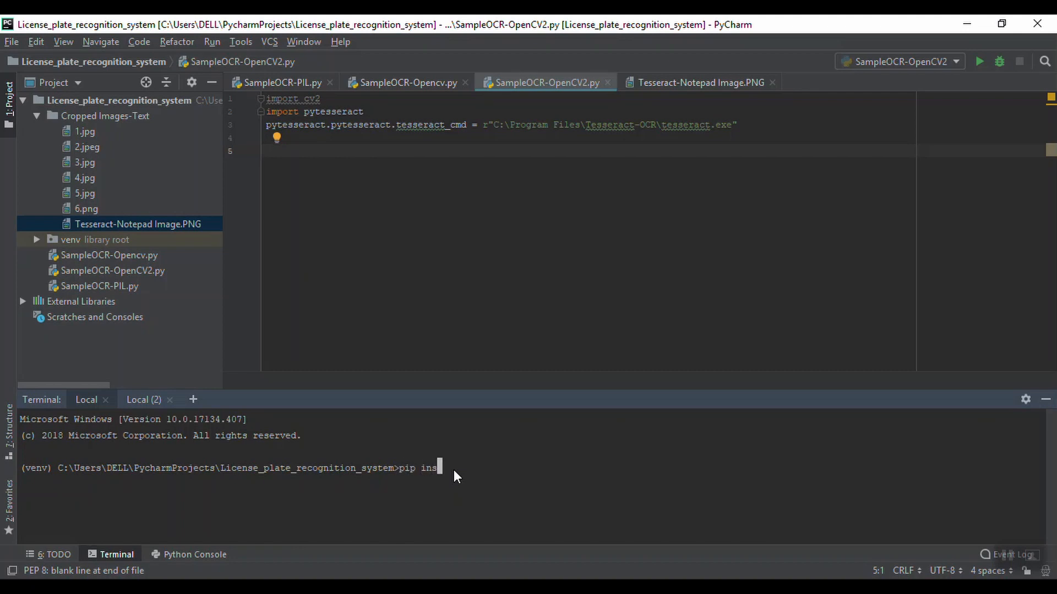
{"action": "type", "text": "tall"}
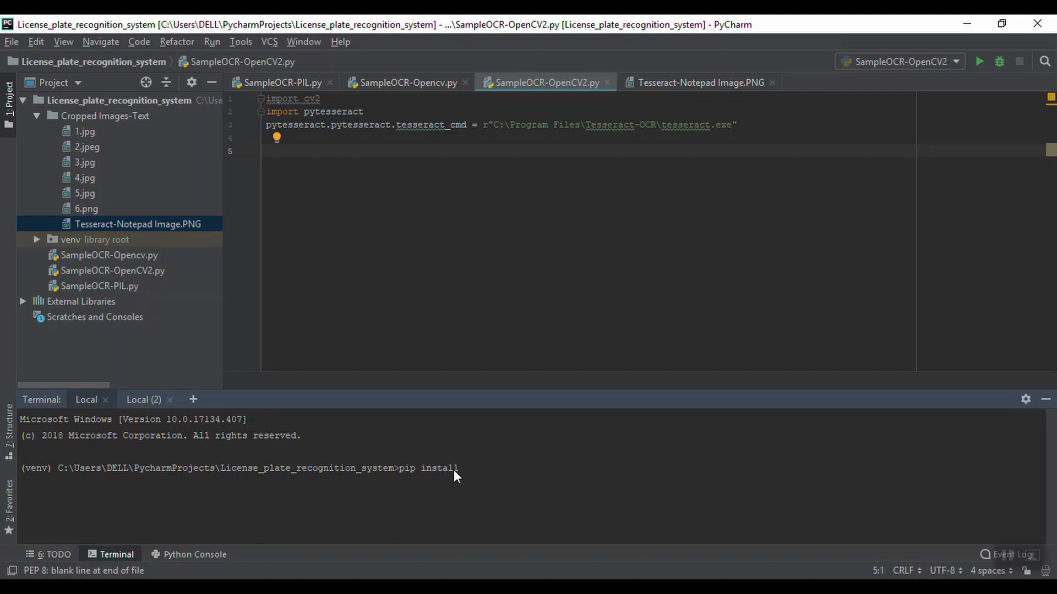
{"action": "type", "text": "pyt"}
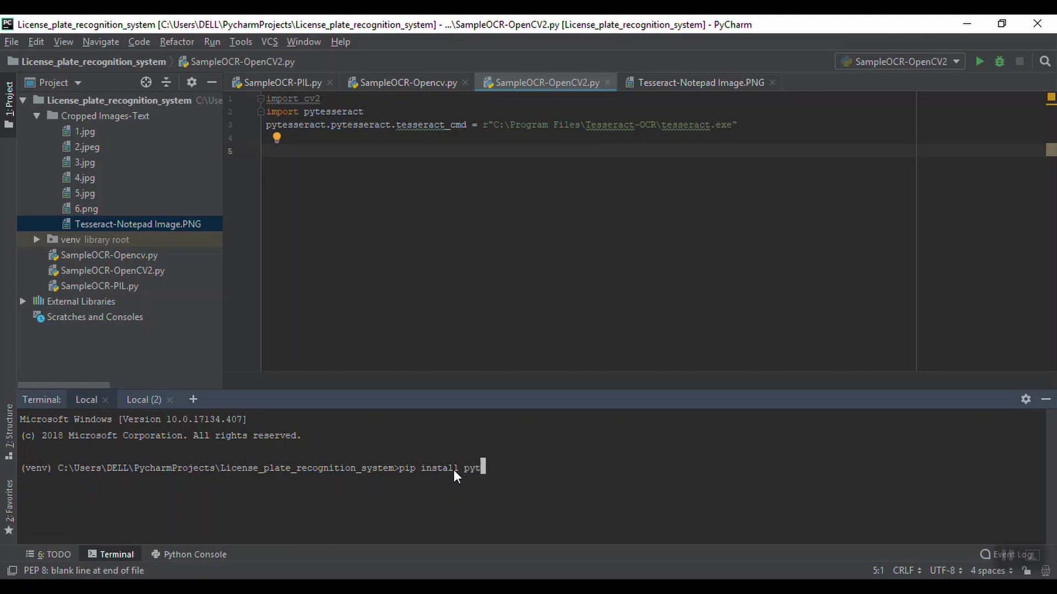
{"action": "type", "text": "esseract"}
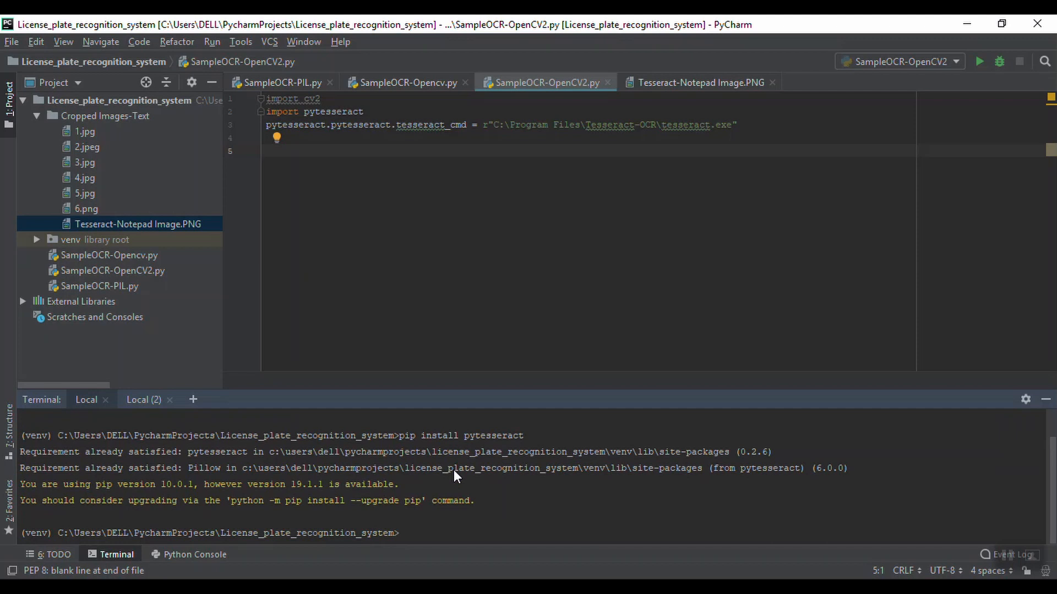
{"action": "mouse_move", "coordinate": [105, 439]}
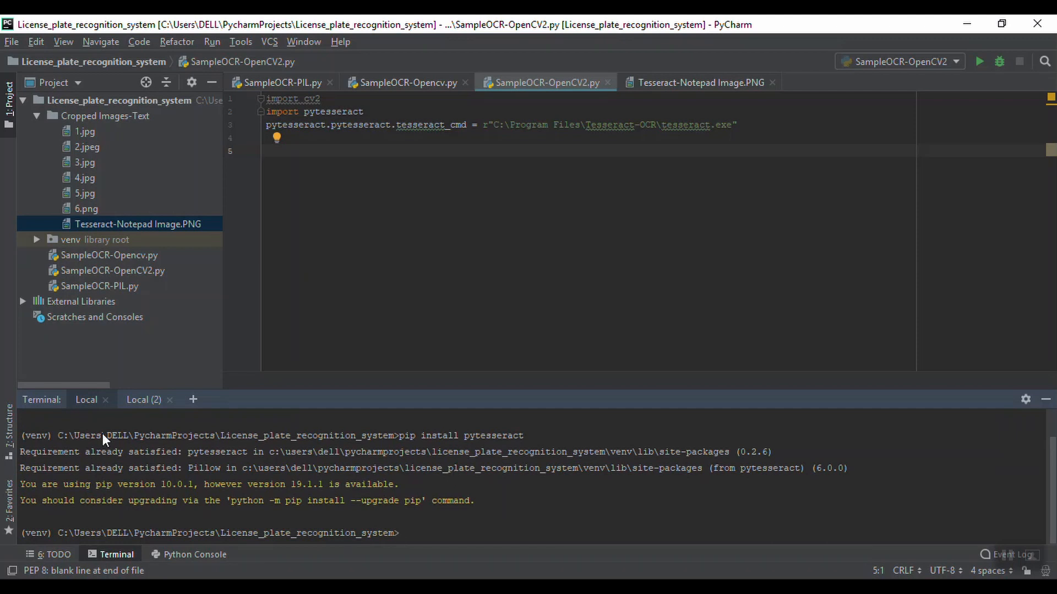
{"action": "mouse_move", "coordinate": [78, 456]}
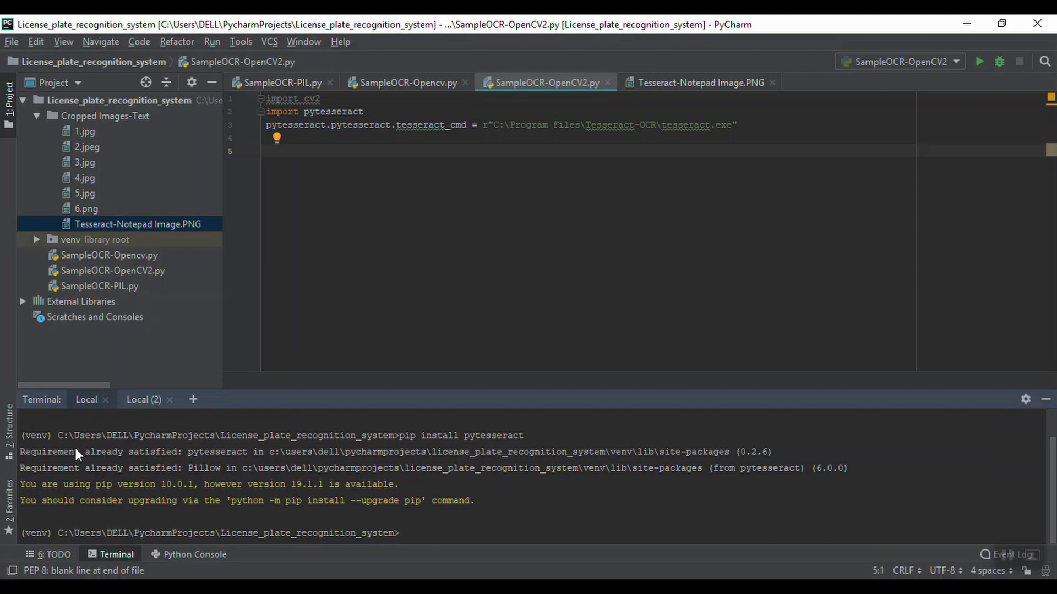
{"action": "left_click_drag", "start_coordinate": [21, 452], "coordinate": [216, 451]}
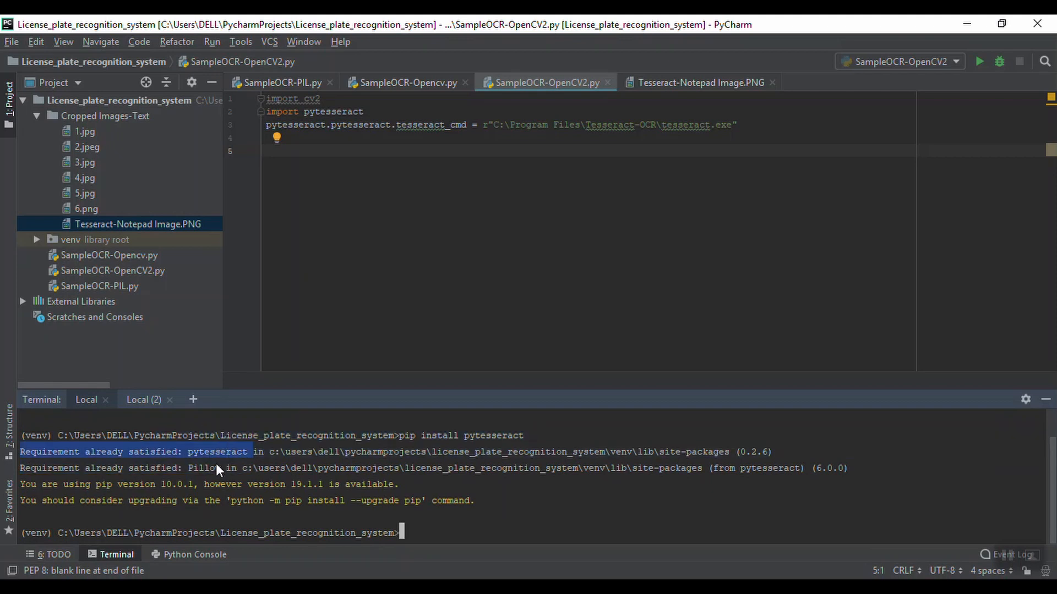
{"action": "mouse_move", "coordinate": [228, 472]}
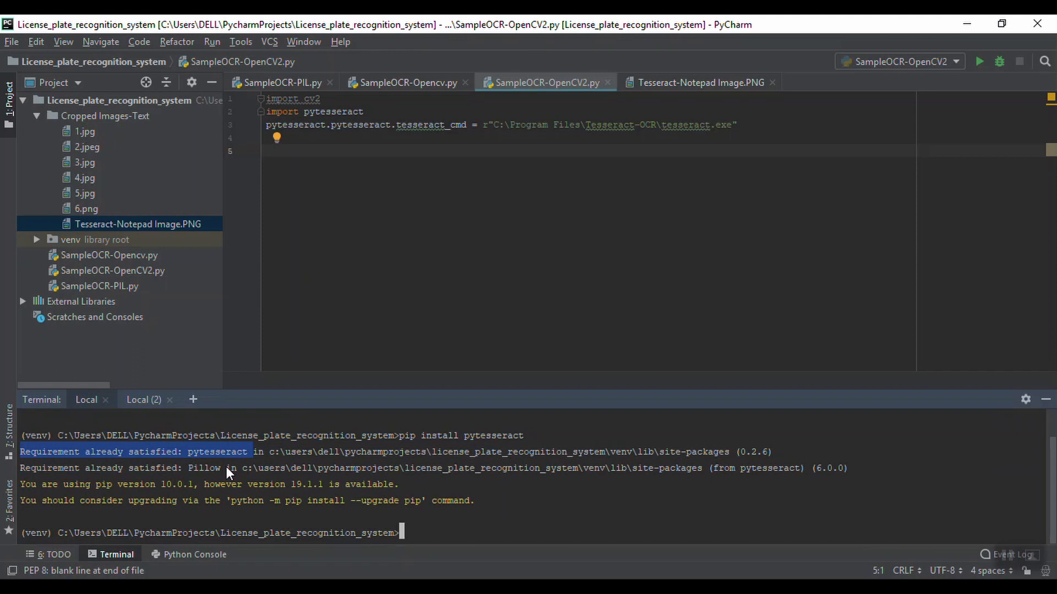
{"action": "mouse_move", "coordinate": [421, 162]}
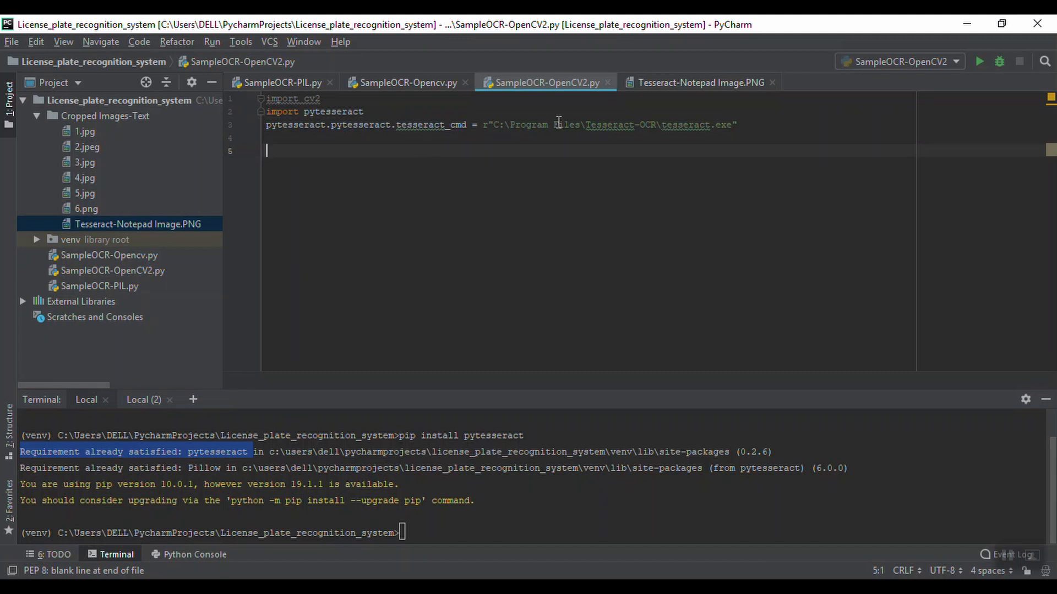
{"action": "mouse_move", "coordinate": [665, 89]}
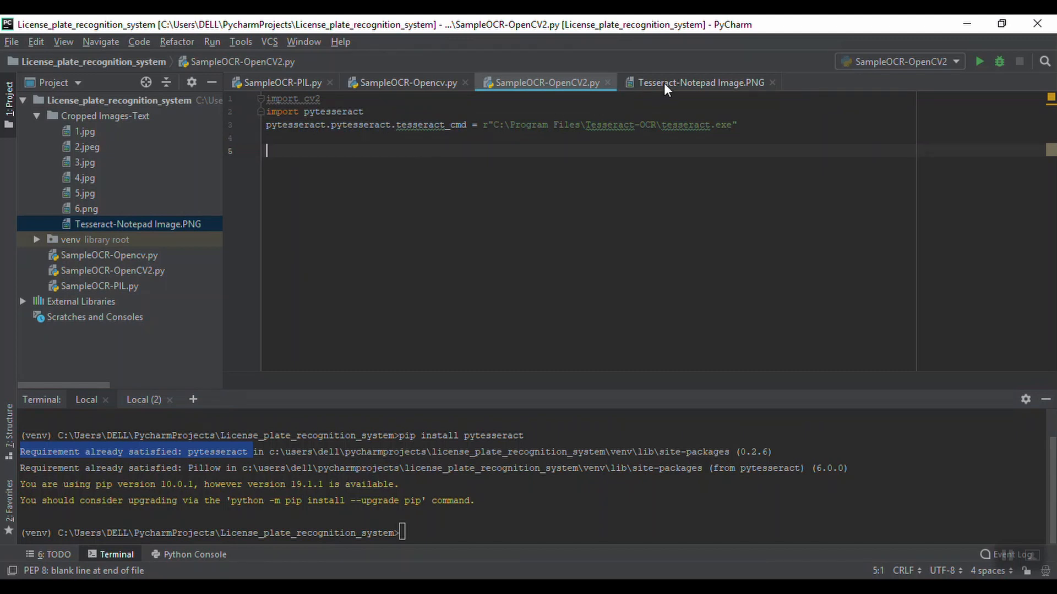
{"action": "left_click", "coordinate": [701, 82]}
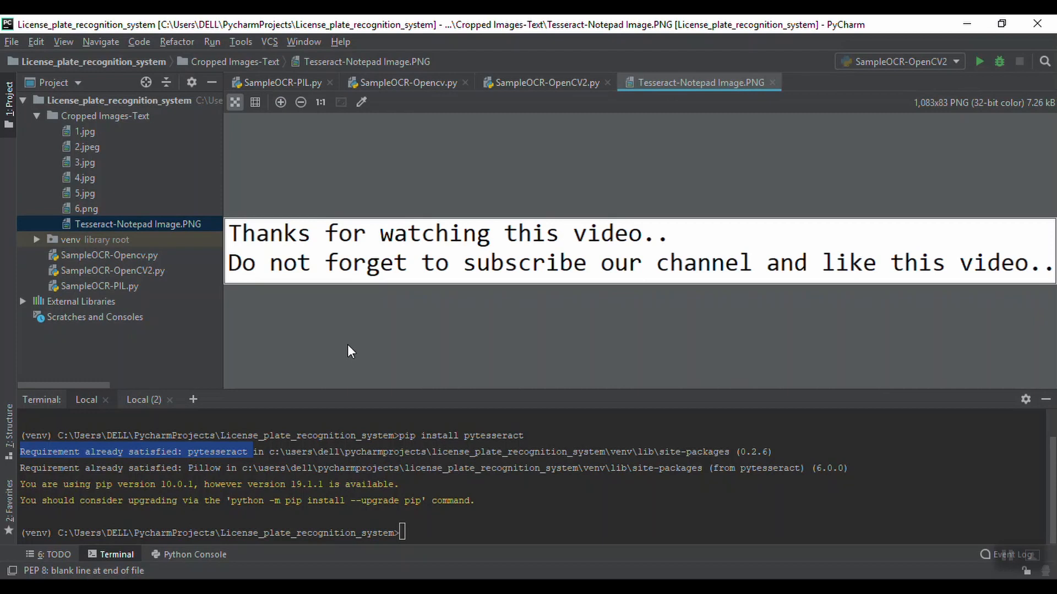
{"action": "mouse_move", "coordinate": [754, 86]}
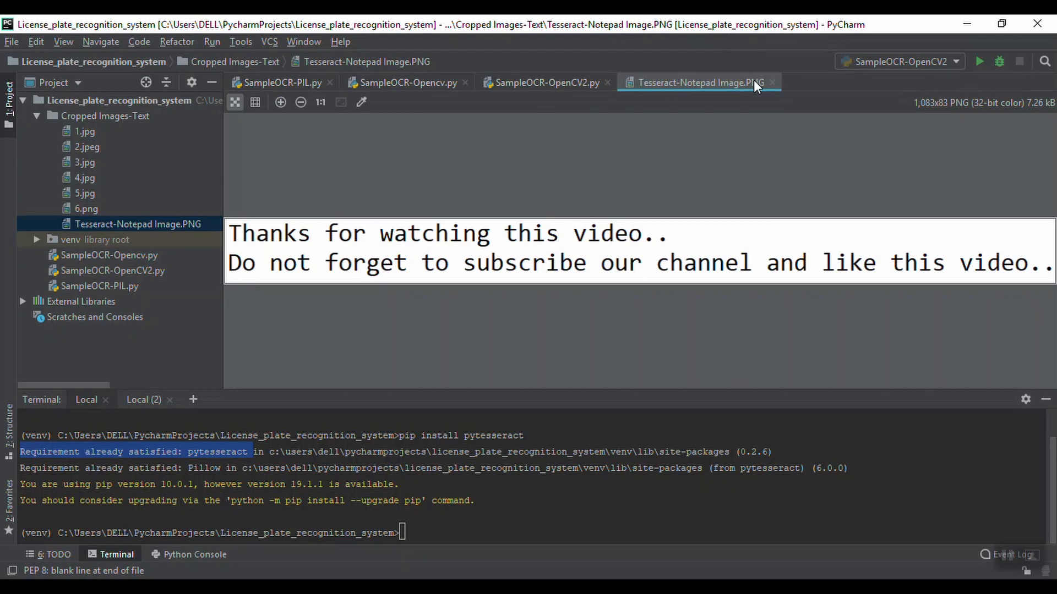
{"action": "mouse_move", "coordinate": [243, 254]}
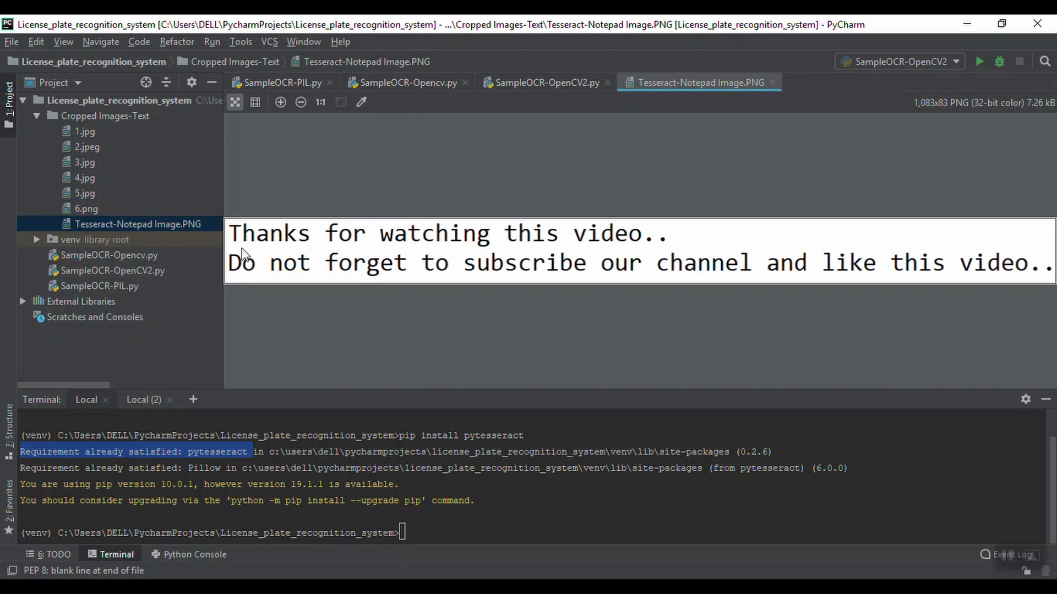
{"action": "mouse_move", "coordinate": [374, 271]}
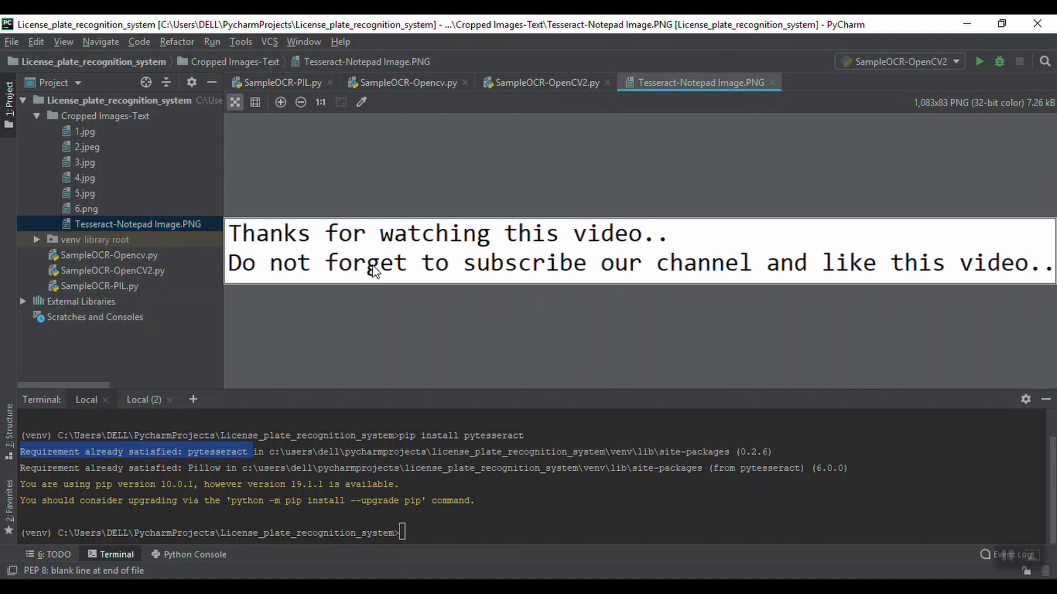
{"action": "mouse_move", "coordinate": [382, 286]}
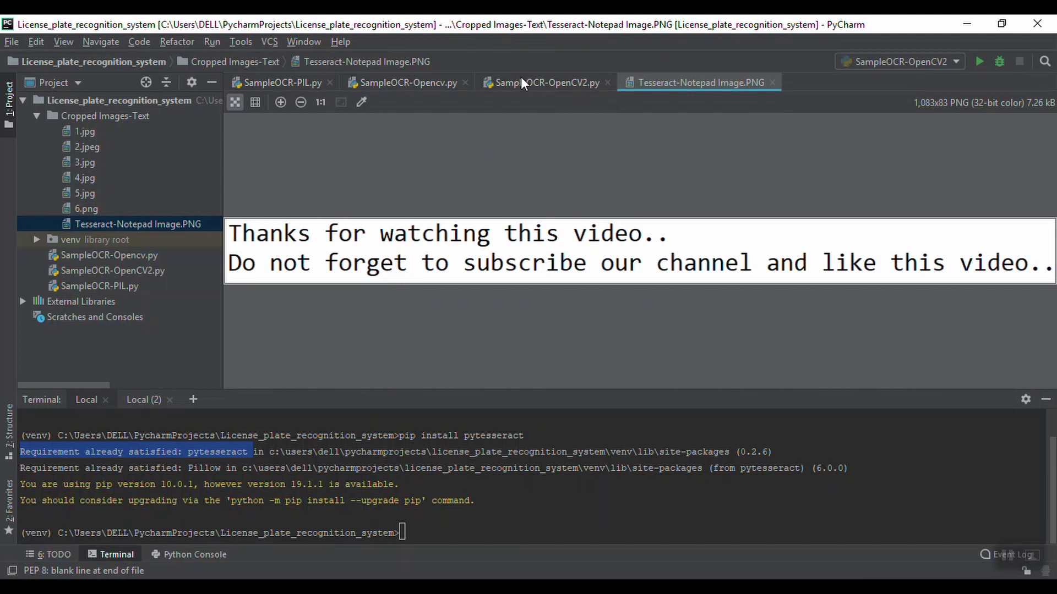
{"action": "left_click", "coordinate": [546, 82]}
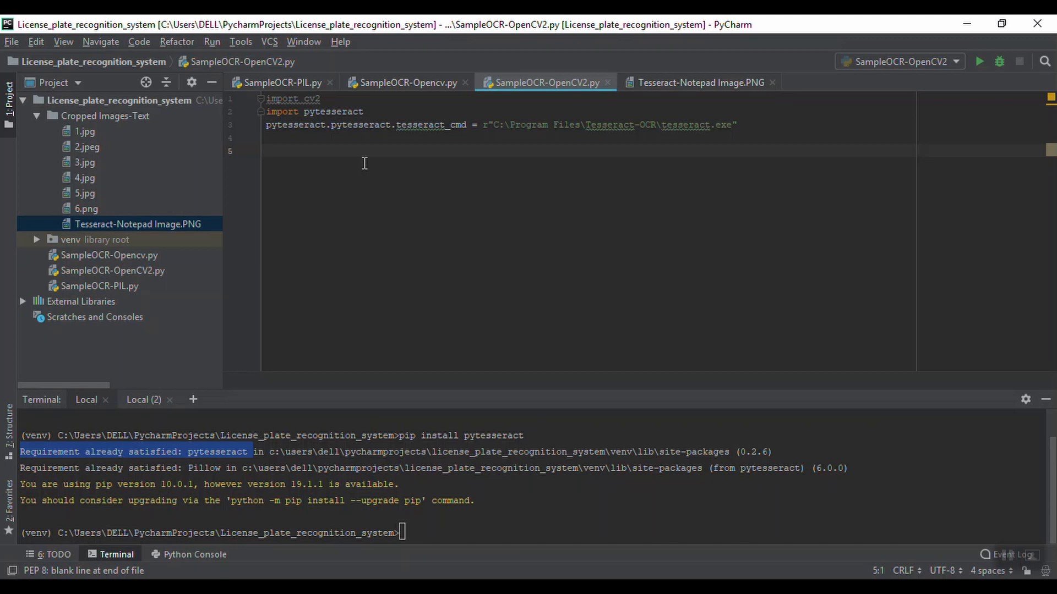
Add img = cv2.imread("Cropped Images-Text/Tesseract-Notepad Image.png") on line 5.
{"action": "type", "text": "cv2"}
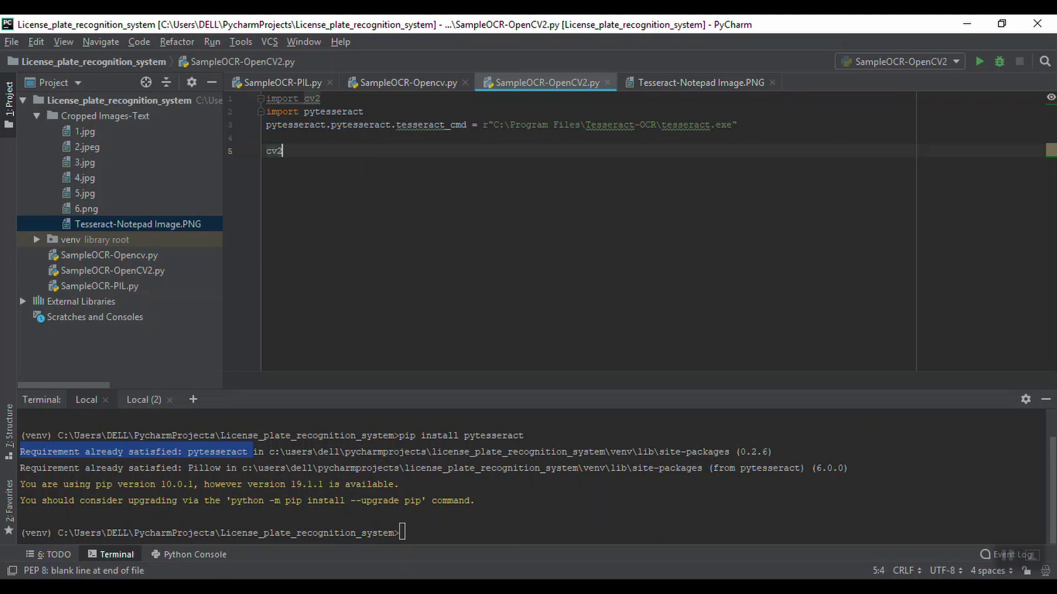
{"action": "type", "text": "img ="}
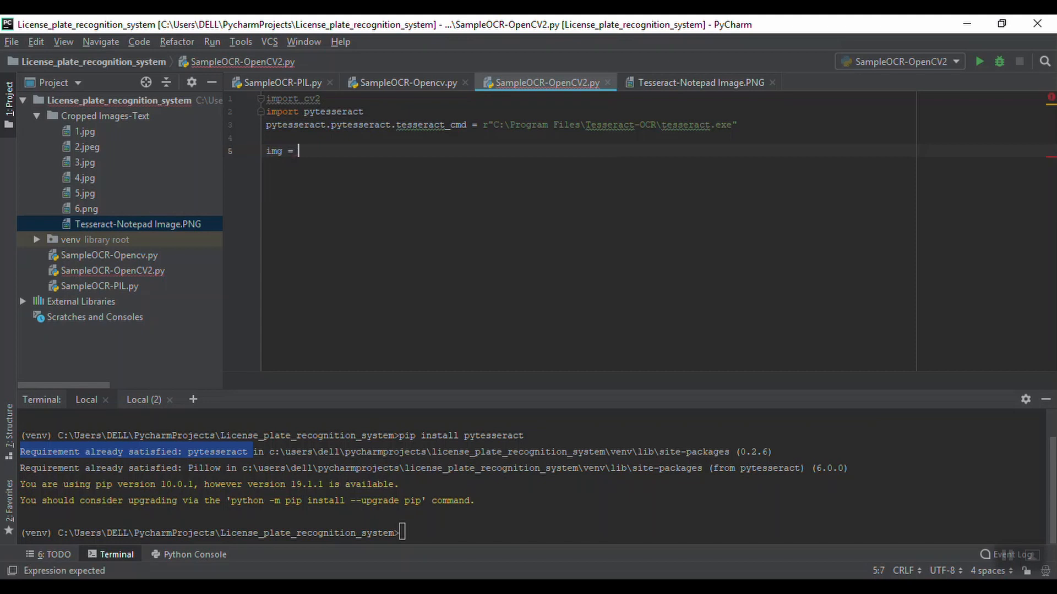
{"action": "type", "text": "cv2."}
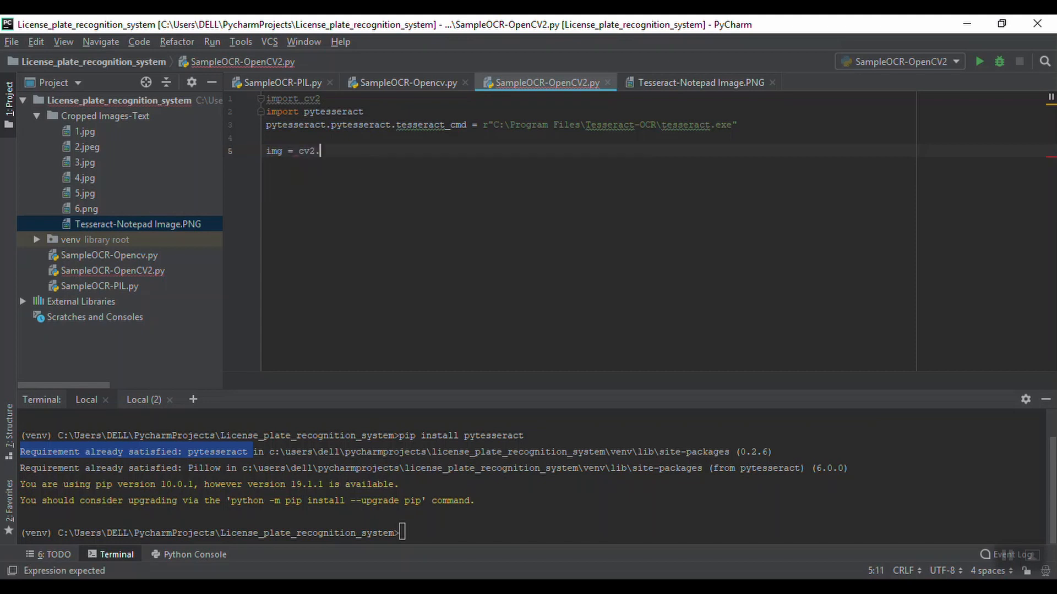
{"action": "type", "text": "imread("}
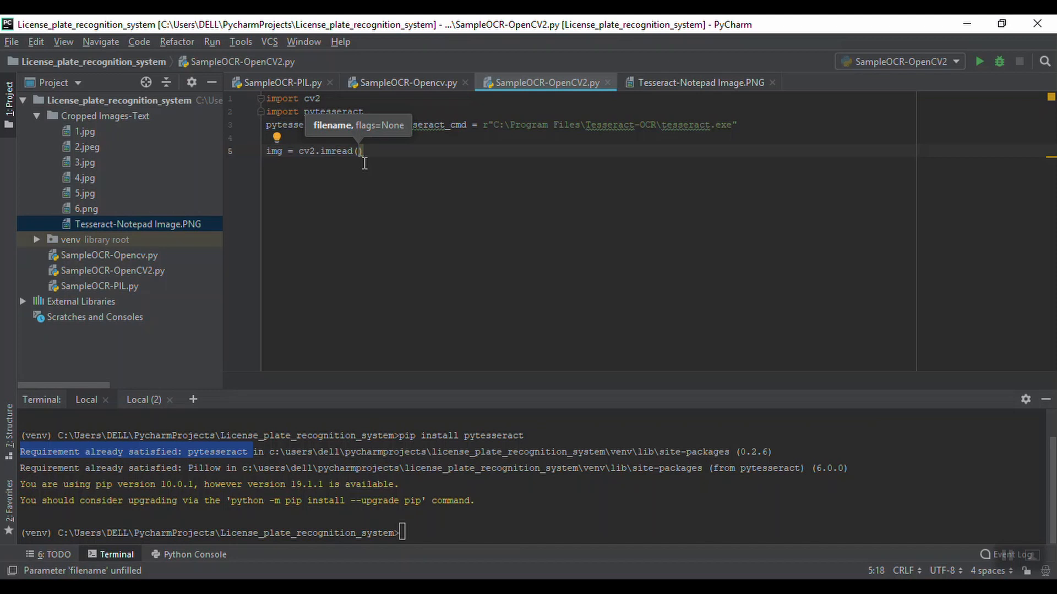
{"action": "type", "text": "\""}
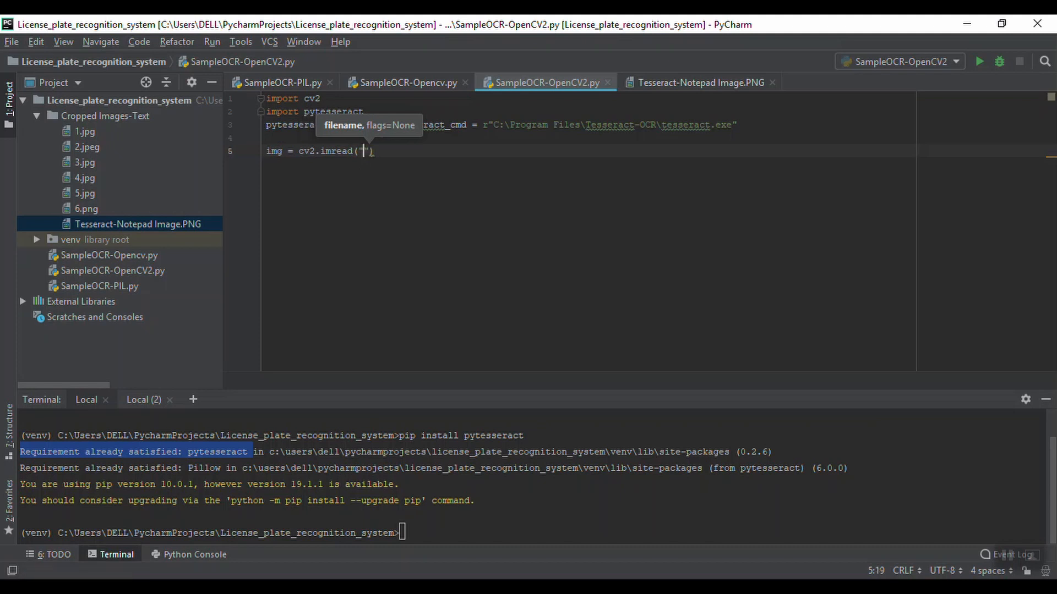
{"action": "type", "text": "C"}
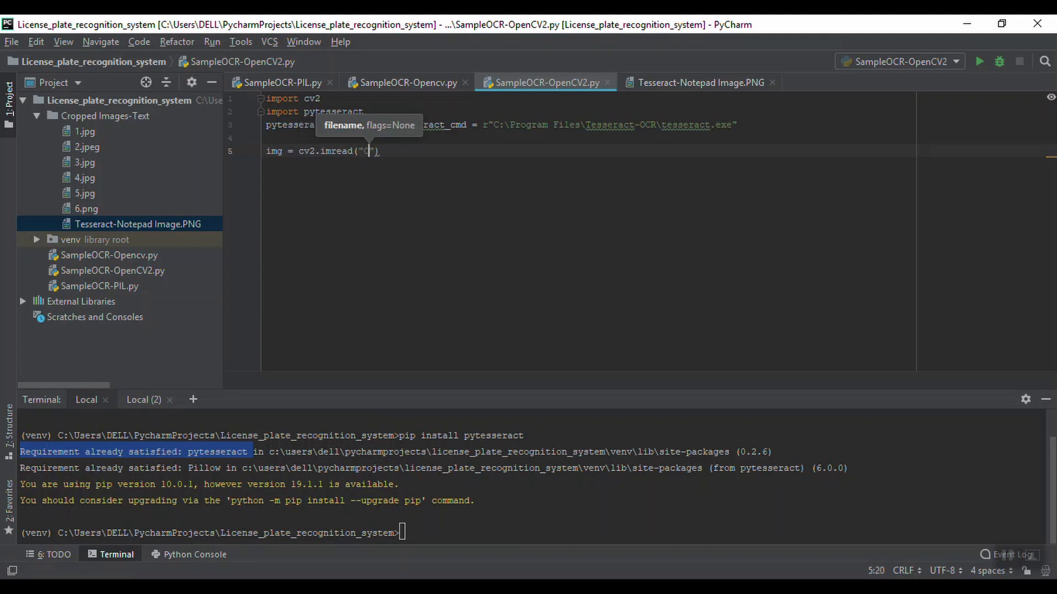
{"action": "type", "text": "Cropped Images-Text"}
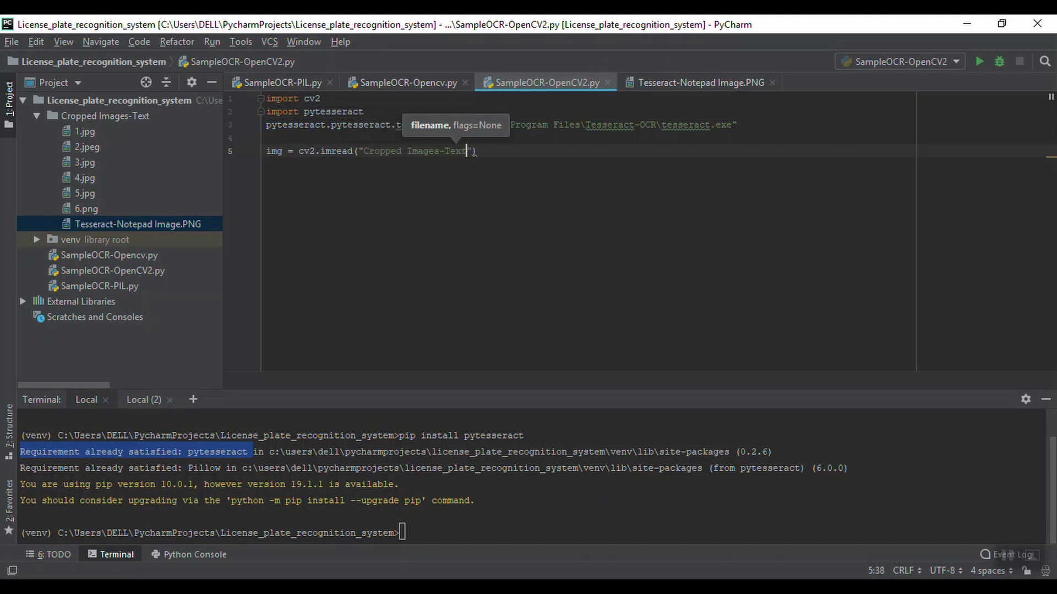
{"action": "type", "text": "/"}
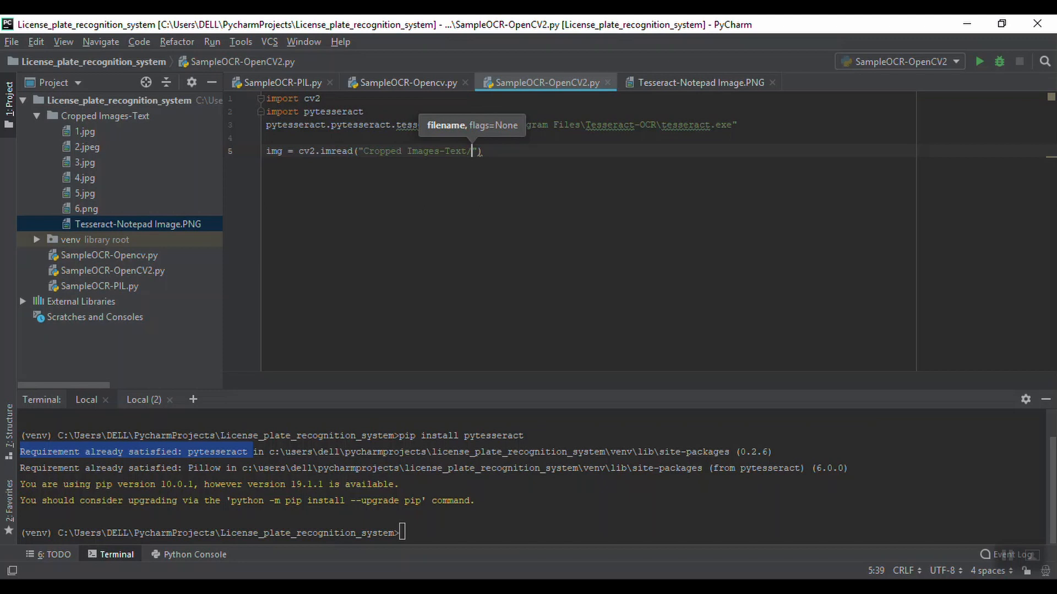
{"action": "type", "text": "I"}
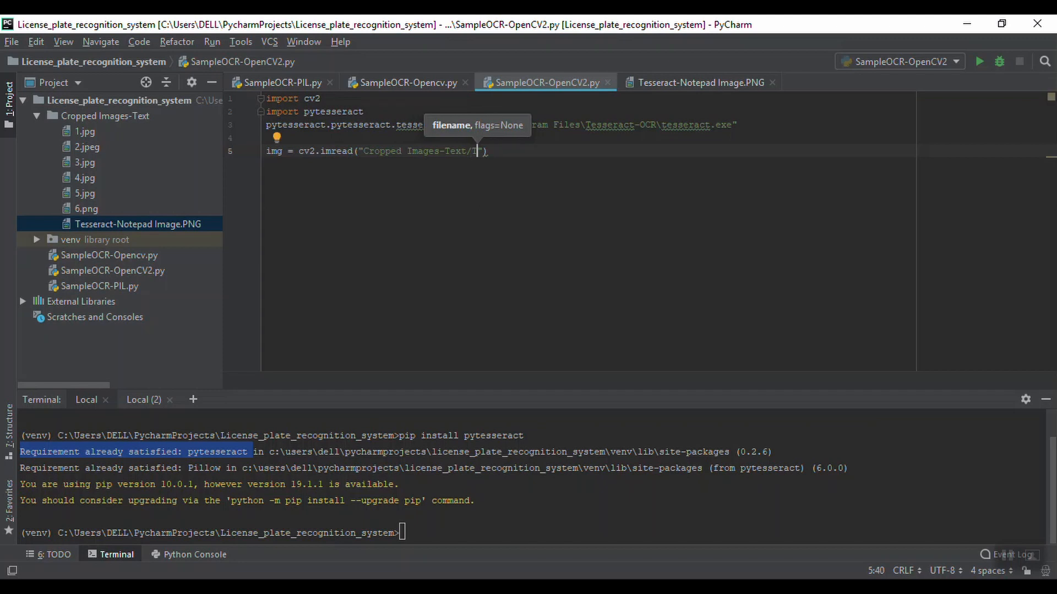
{"action": "type", "text": "esseract"}
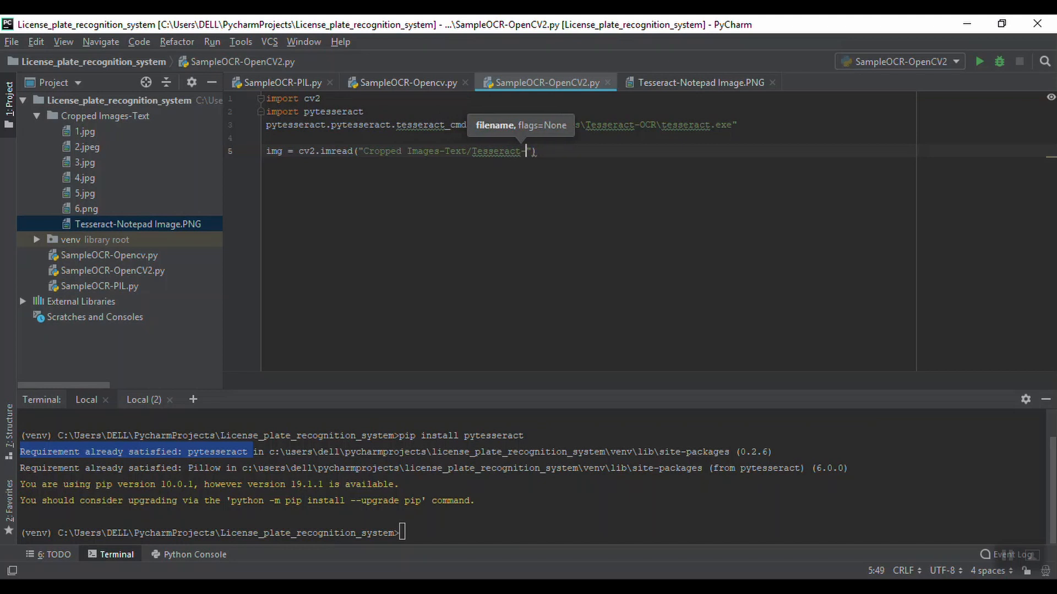
{"action": "type", "text": "-Notepad Image.png"}
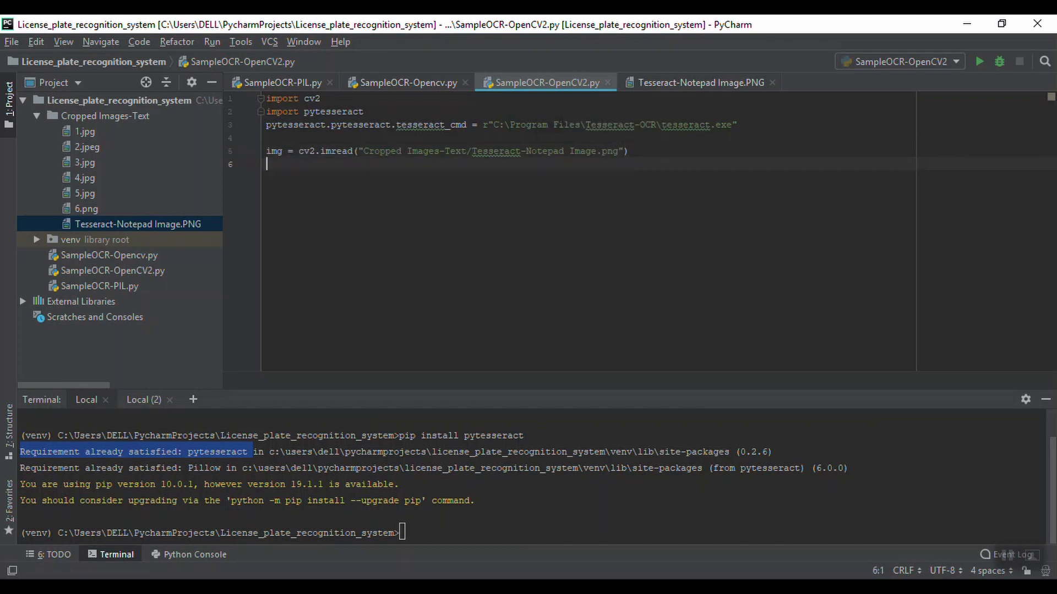
Add cv2.imshow("Image", img) on line 6, then begin typing on line 8.
{"action": "type", "text": "cv"}
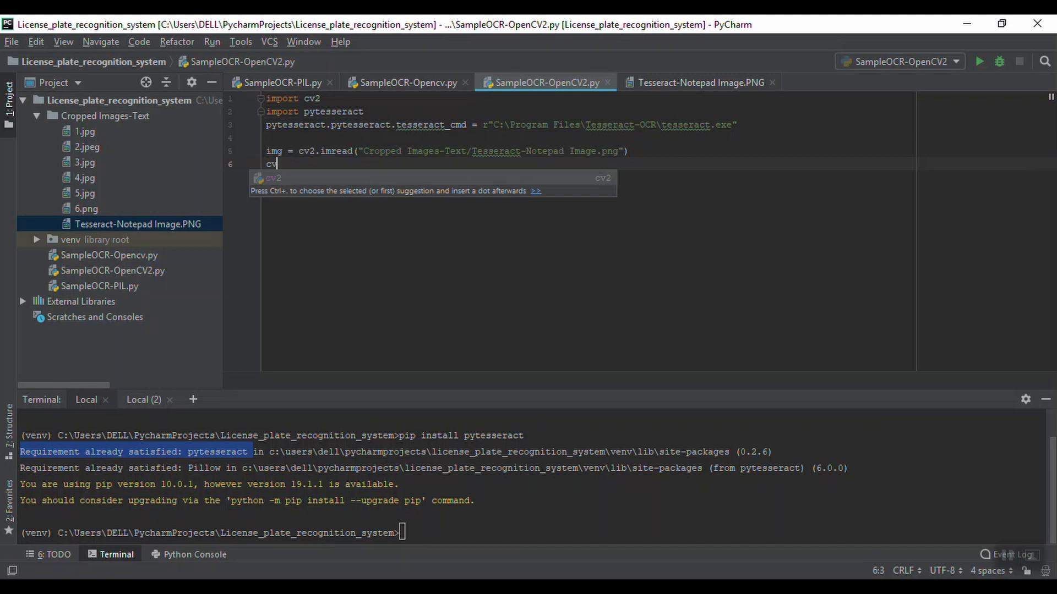
{"action": "type", "text": "2."}
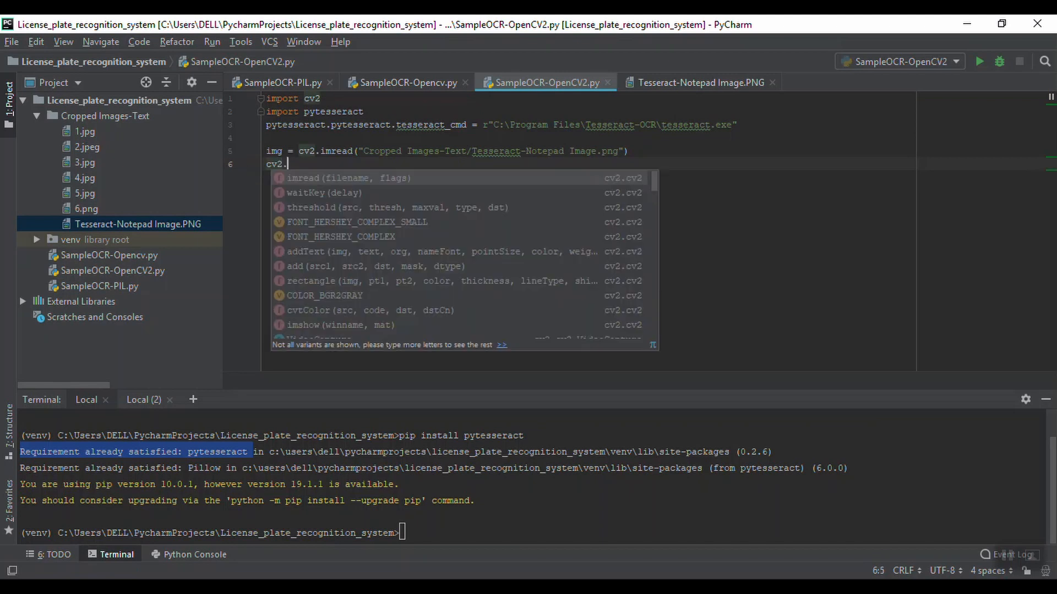
{"action": "type", "text": "imshow("}
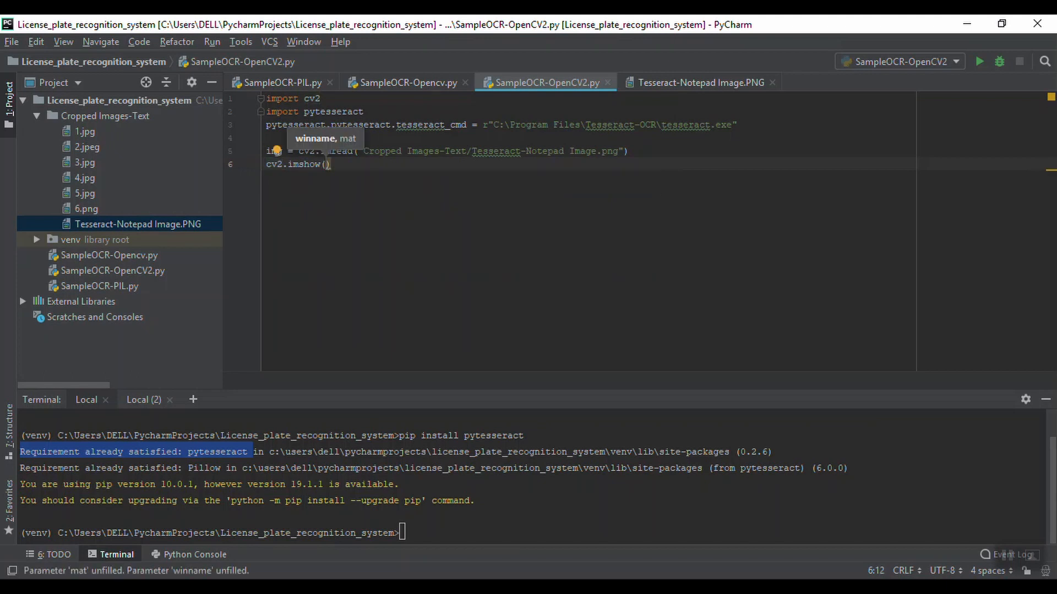
{"action": "type", "text": "\"\""}
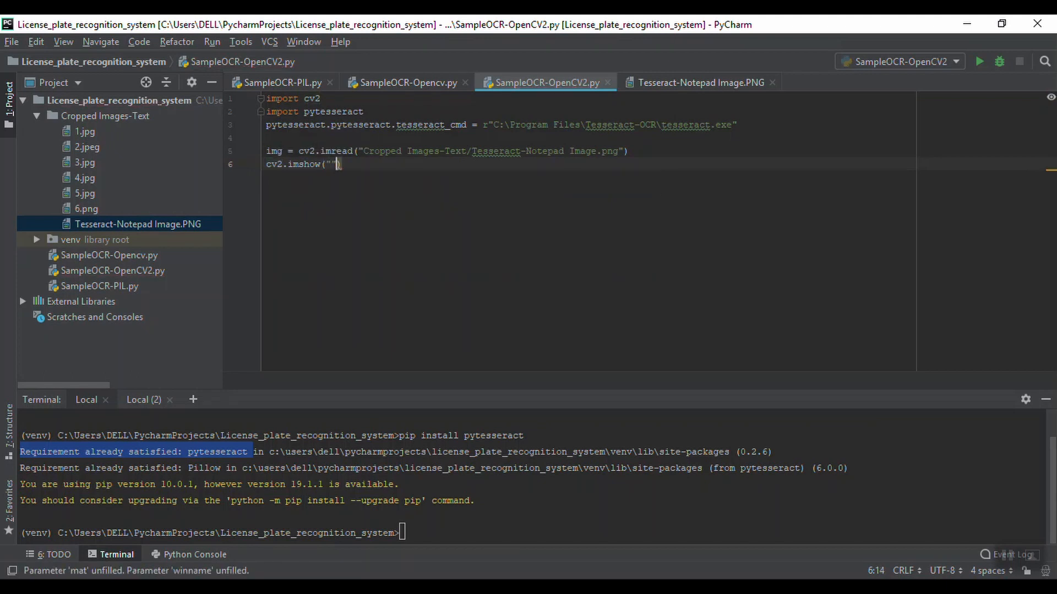
{"action": "type", "text": "Image"}
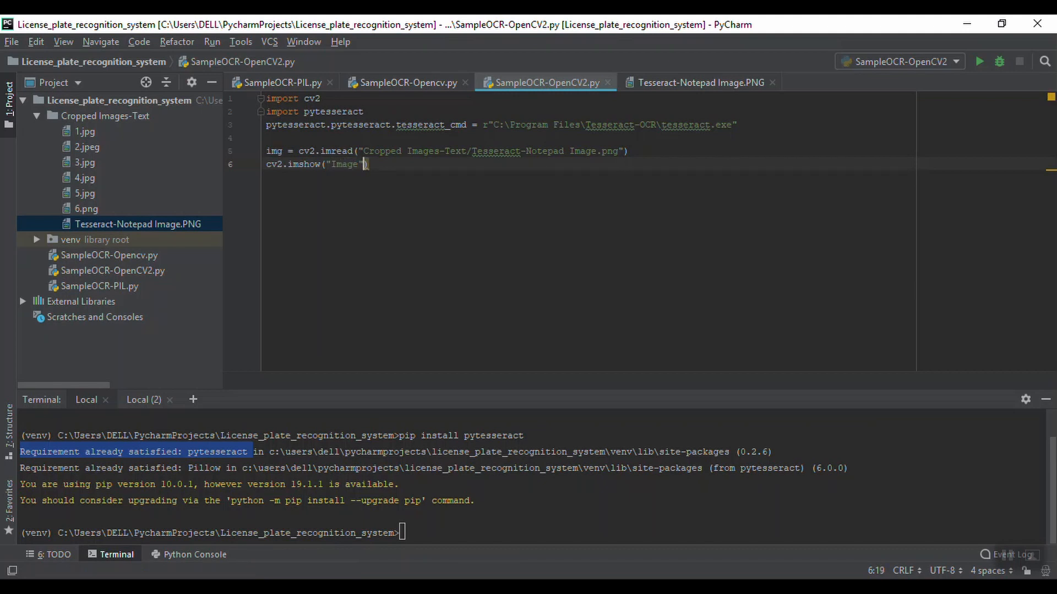
{"action": "type", "text": "\","}
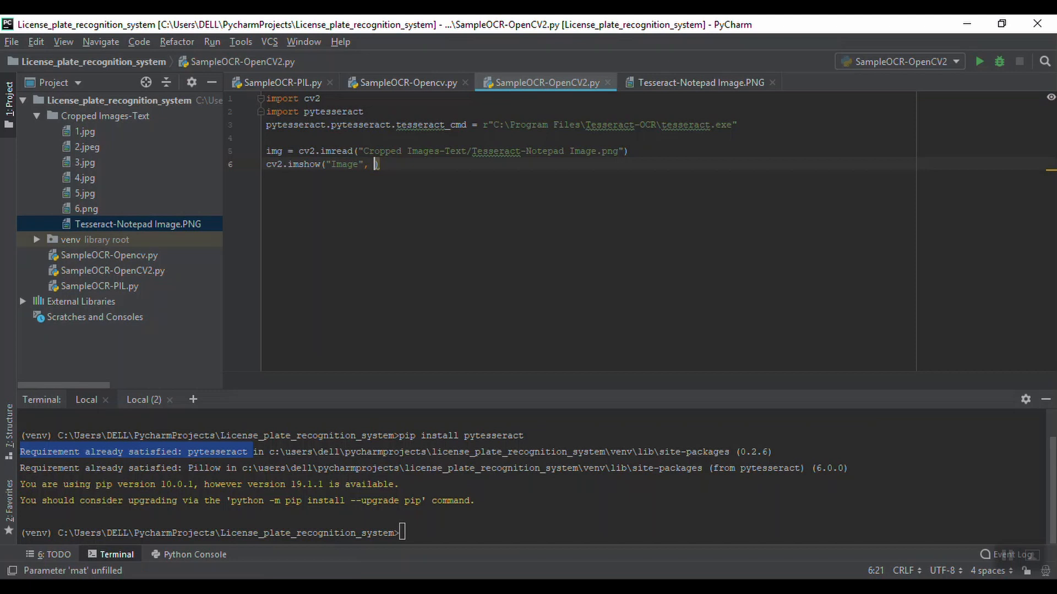
{"action": "type", "text": "img)"}
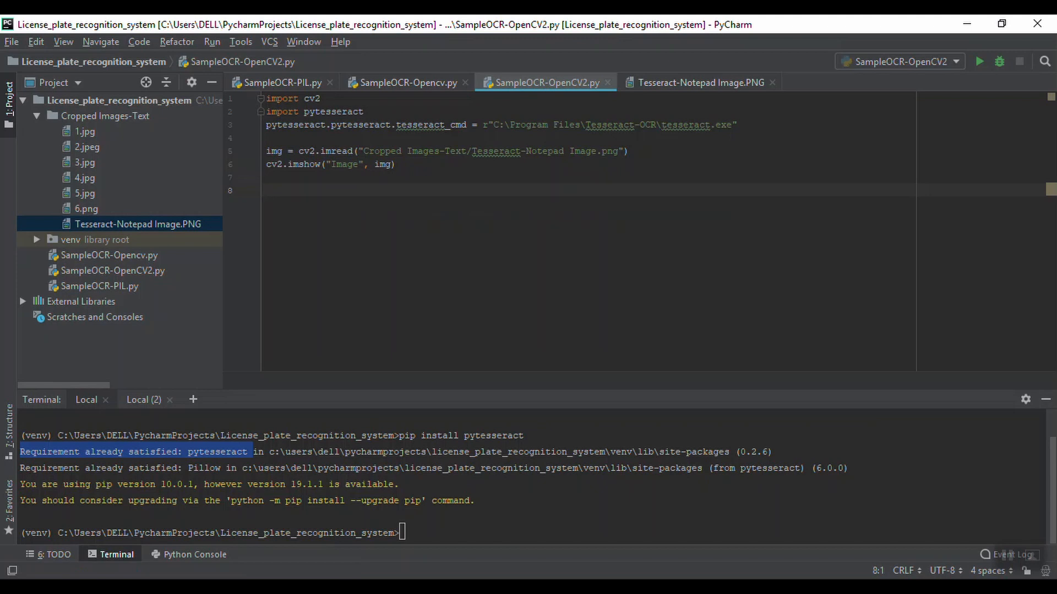
{"action": "type", "text": "p"}
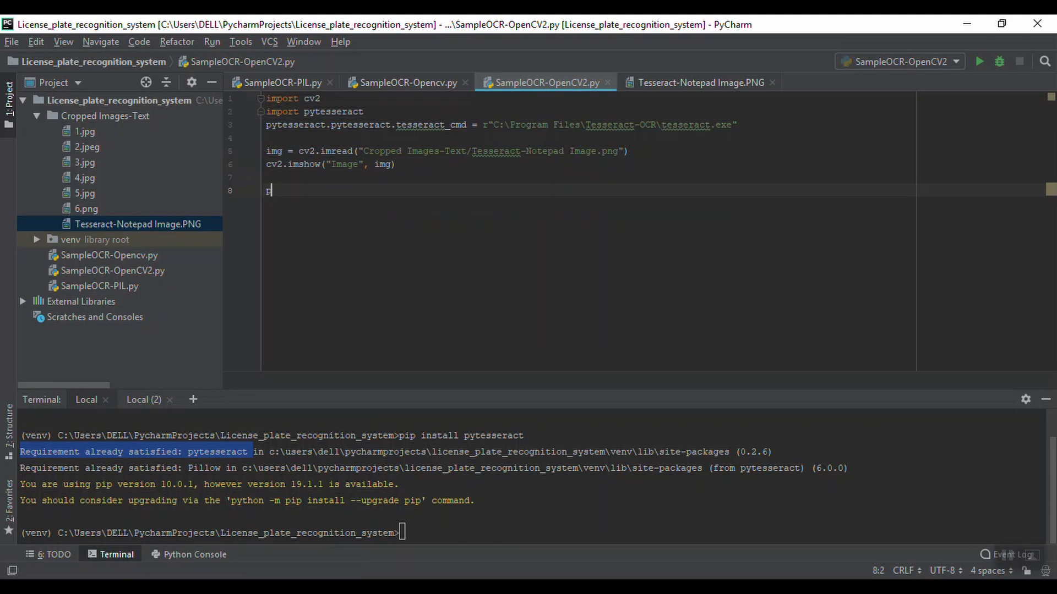
Add text = pytesseract.image_to_string(img, lang='eng') and begin a print( call below.
{"action": "key", "text": "Backspace"}
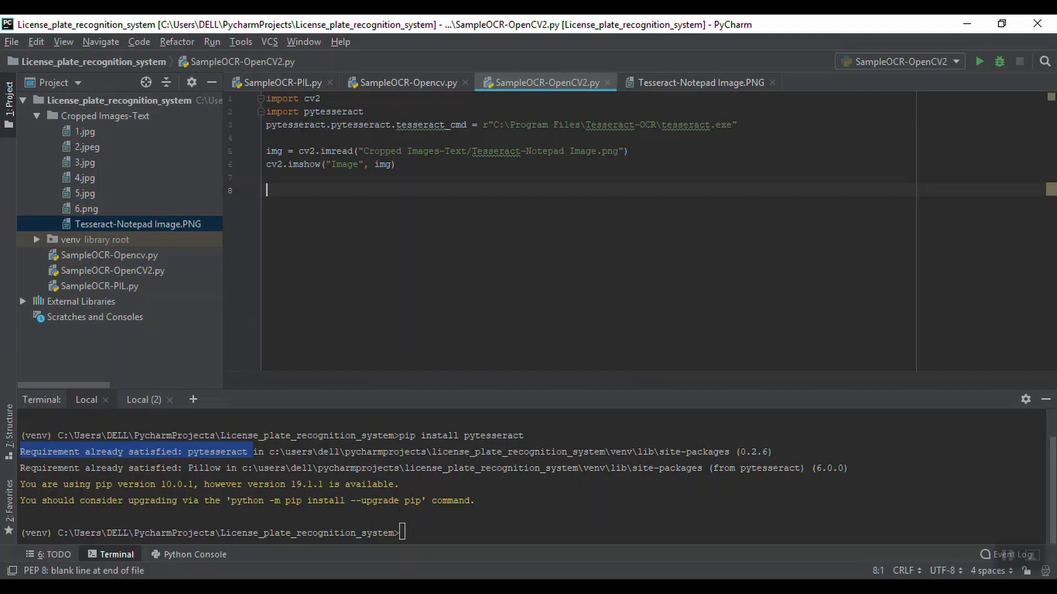
{"action": "type", "text": "text ="}
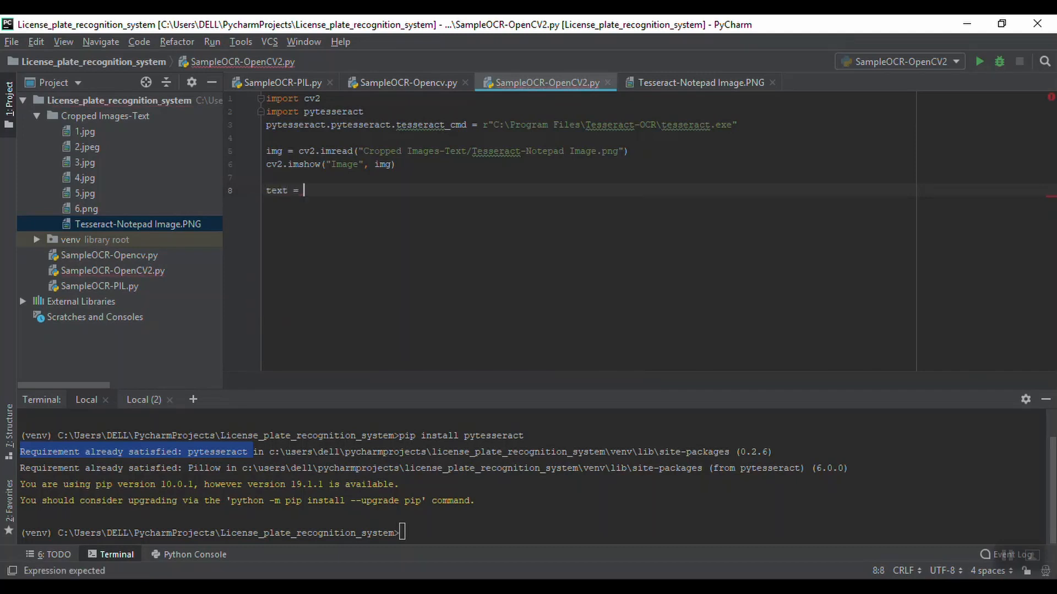
{"action": "type", "text": "pytesseract.image_to_string("}
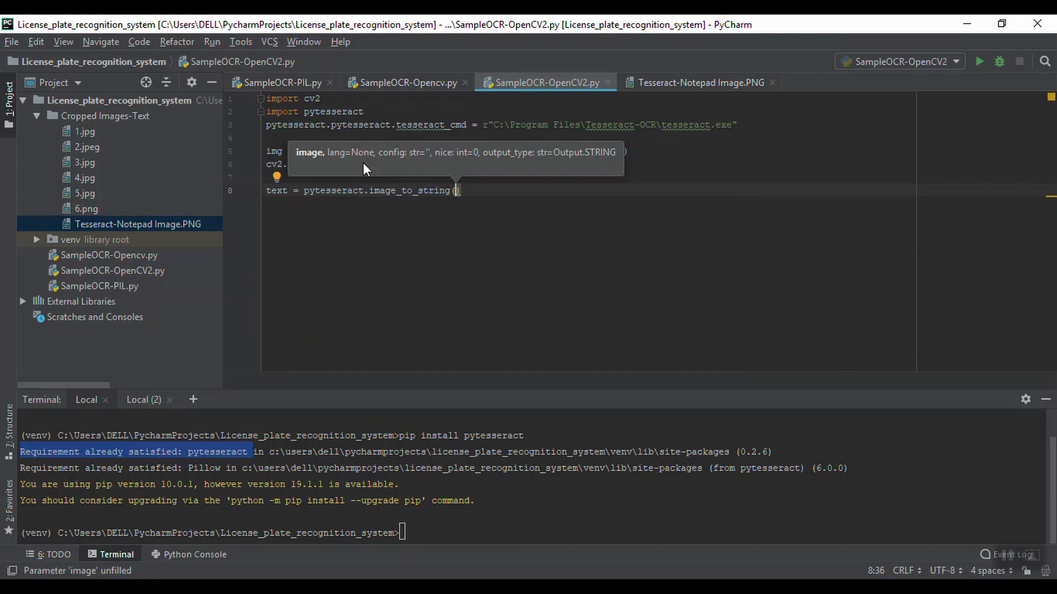
{"action": "type", "text": "img"}
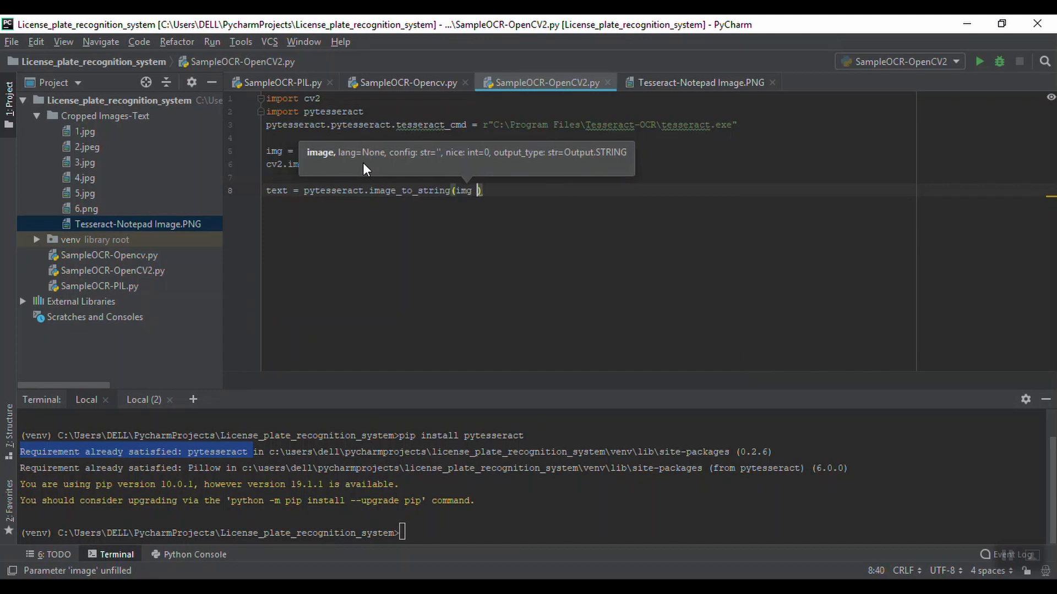
{"action": "type", "text": ","}
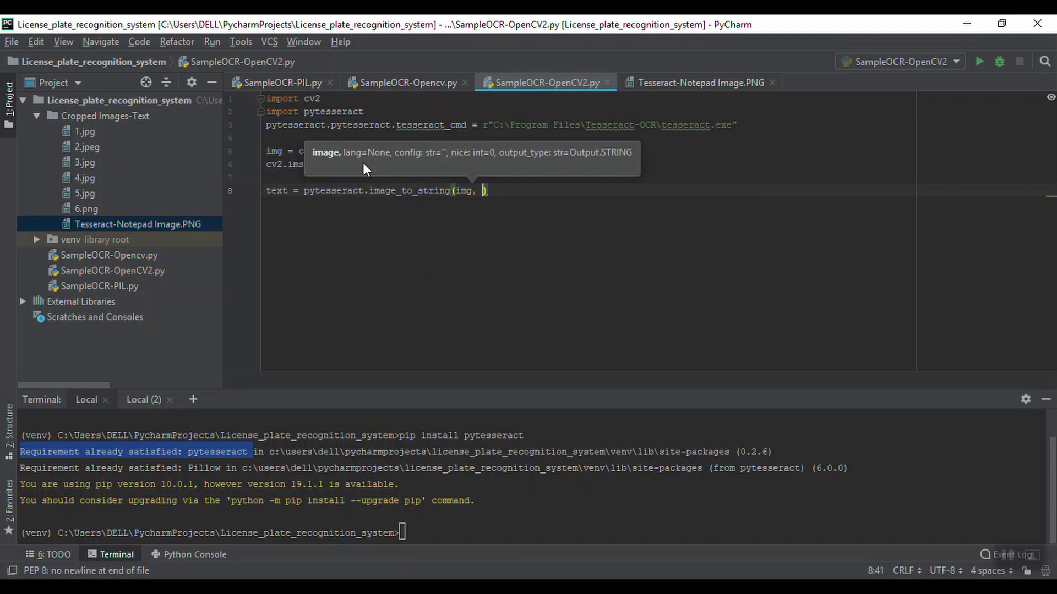
{"action": "type", "text": "lan"}
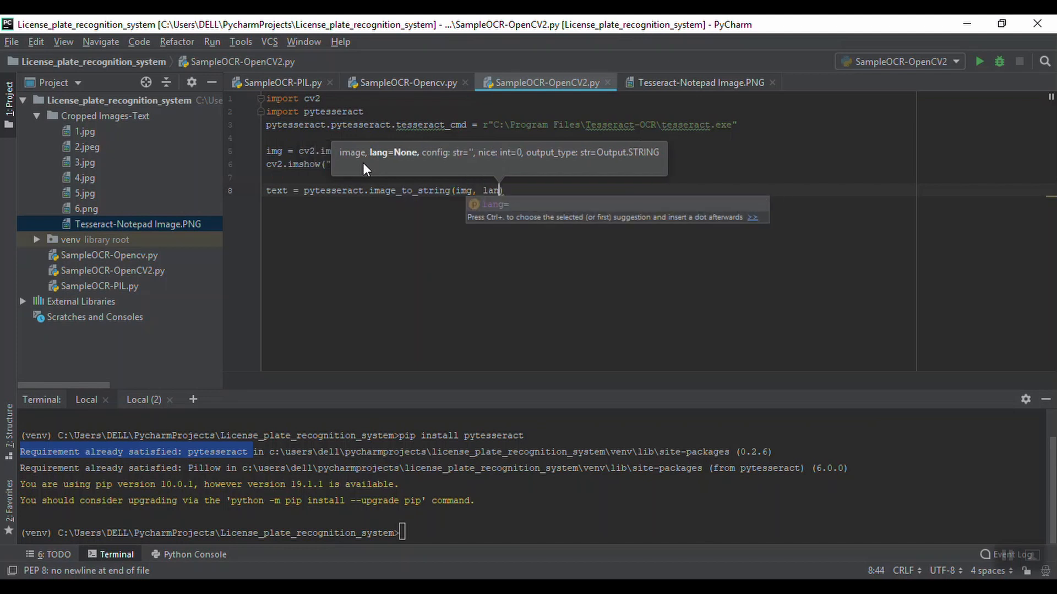
{"action": "type", "text": "g="}
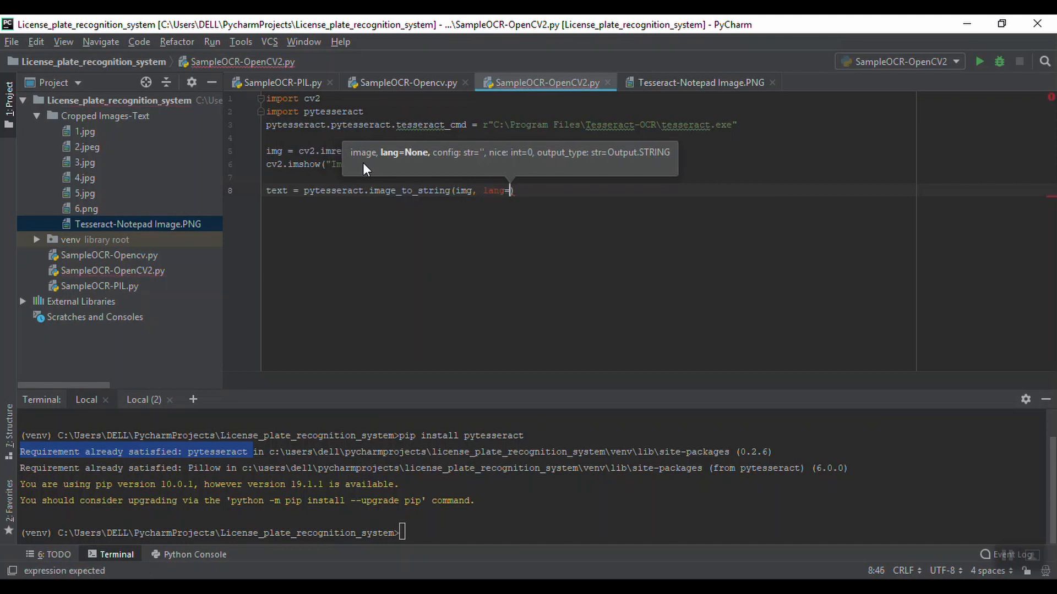
{"action": "type", "text": "'eng'"}
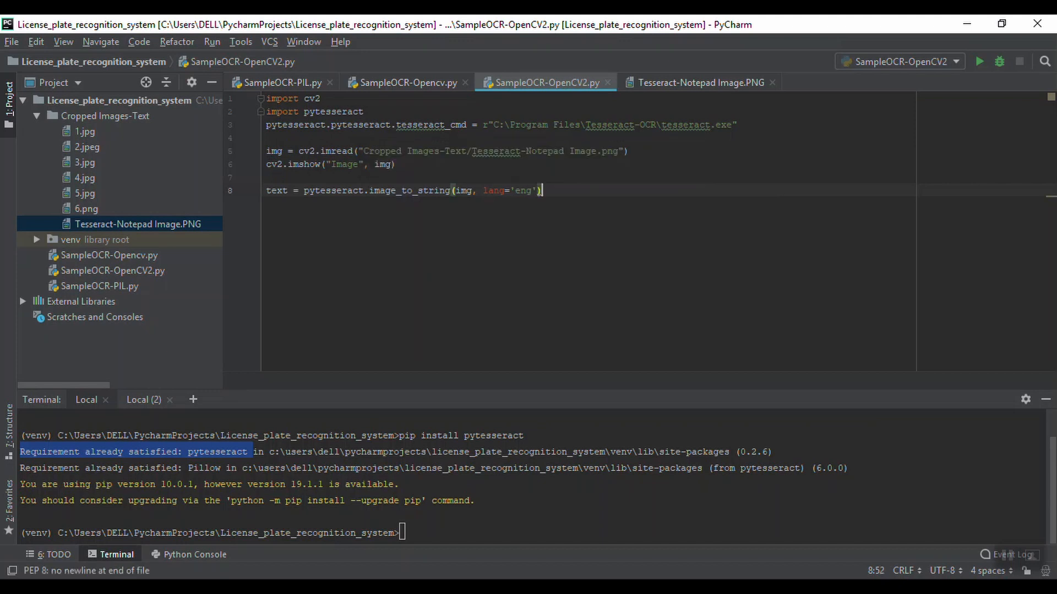
{"action": "key", "text": "enter"}
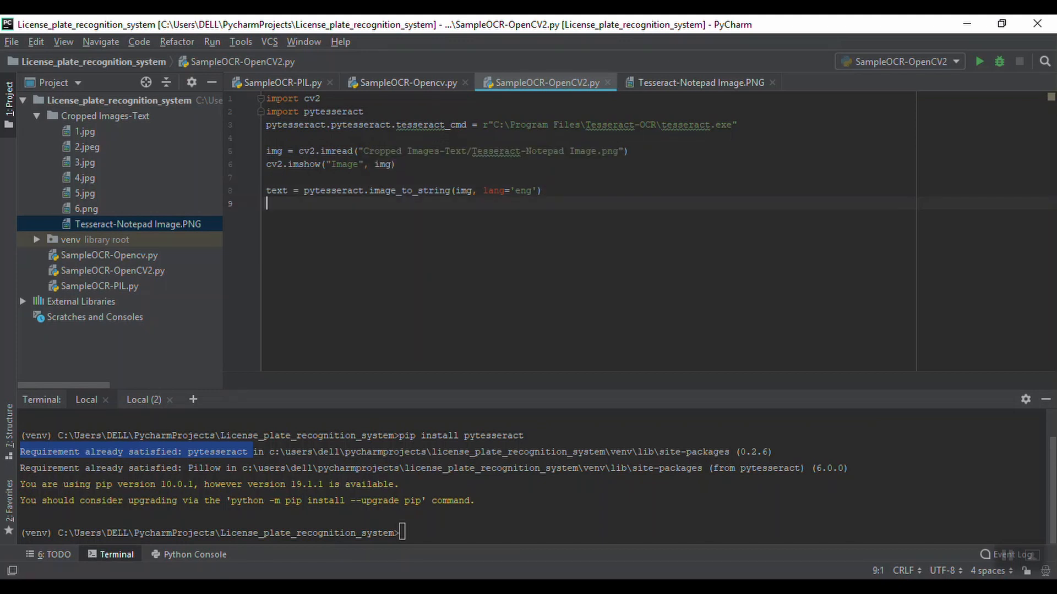
{"action": "type", "text": "print"}
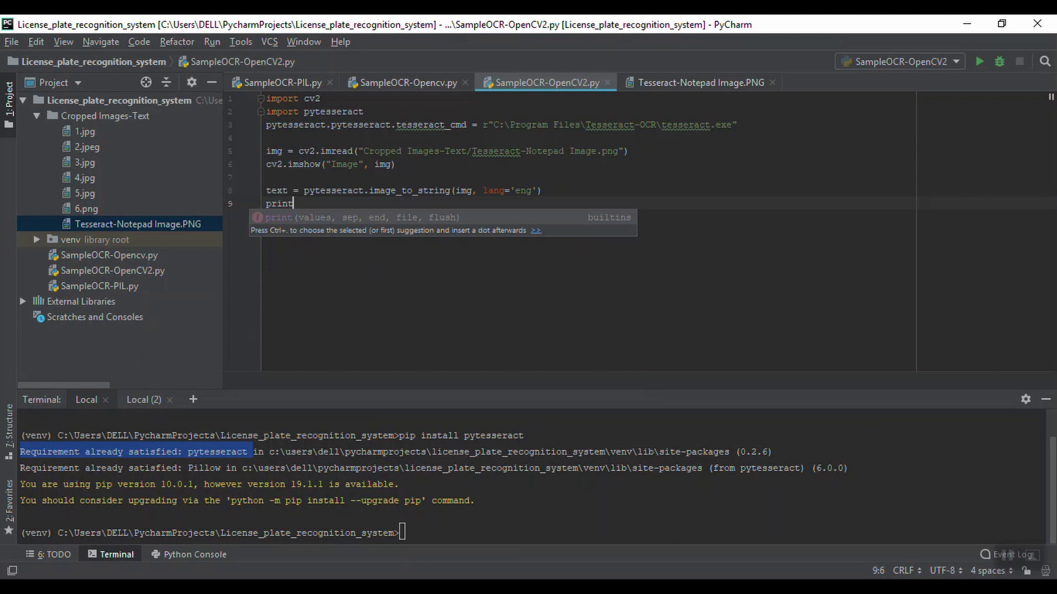
{"action": "type", "text": "(text"}
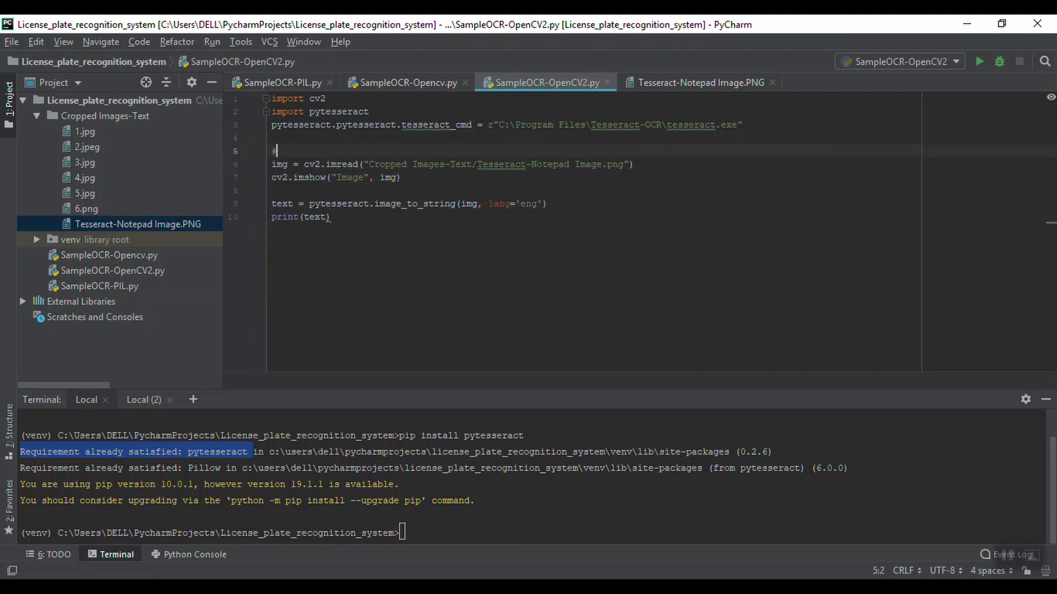
Type a '# Read' comment and start a cv2.wai call, then reposition the cursor.
{"action": "type", "text": "# Read image fi"}
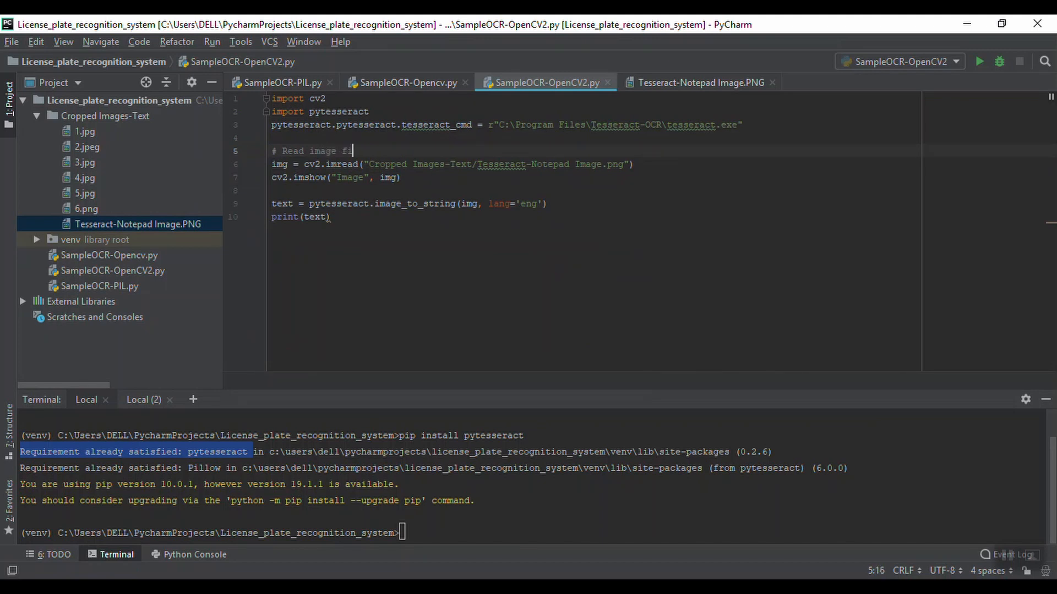
{"action": "type", "text": "cv2"}
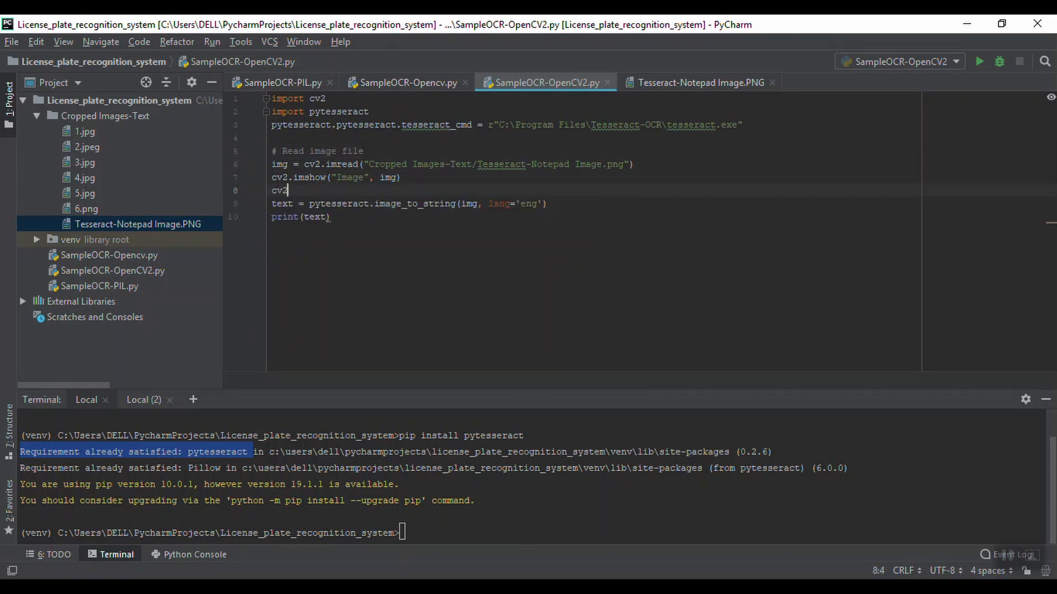
{"action": "type", "text": "."}
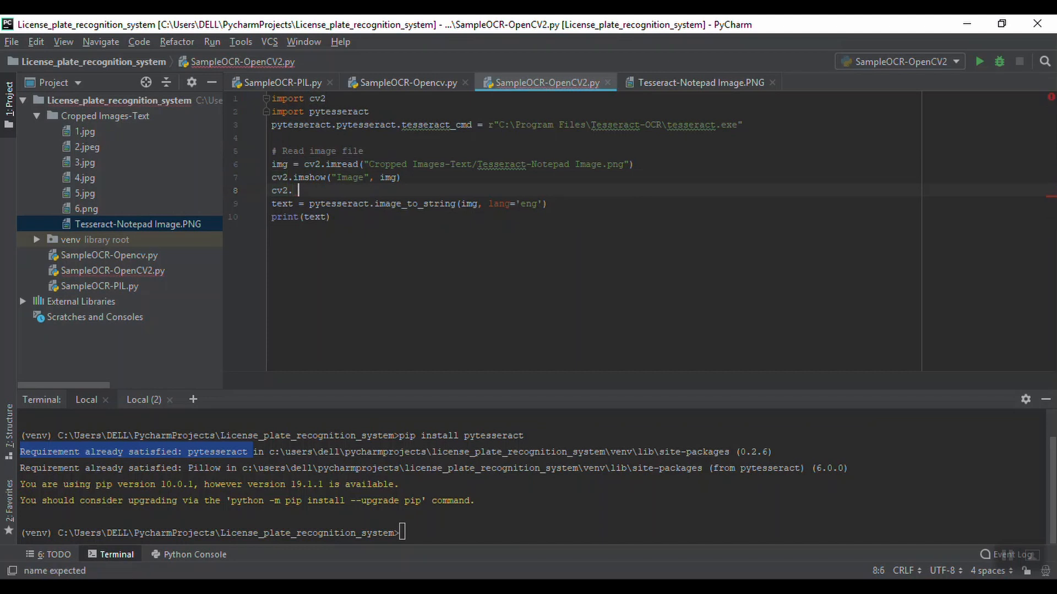
{"action": "key", "text": "Backspace"}
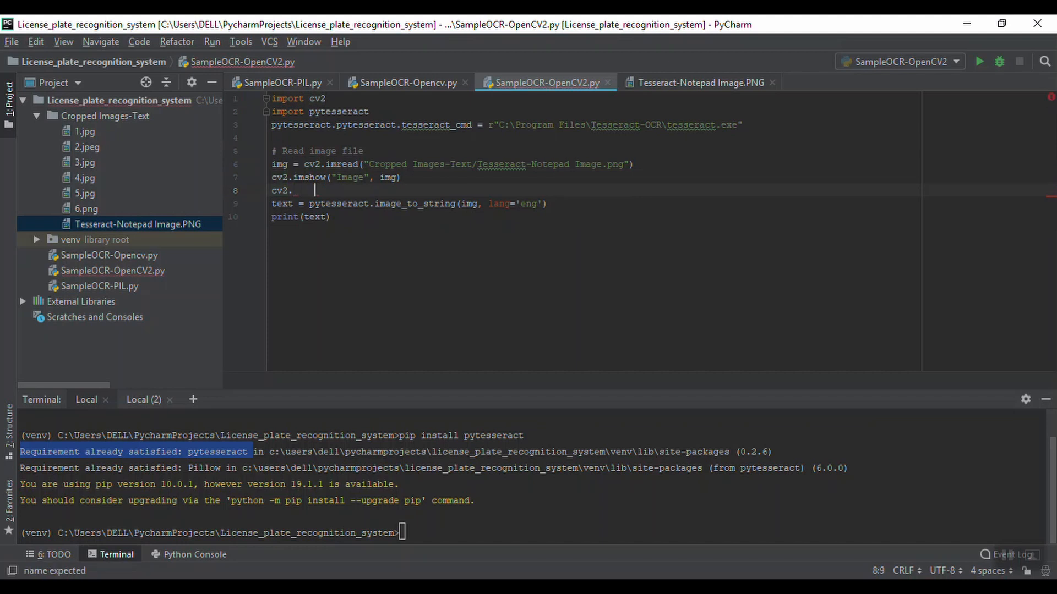
{"action": "type", "text": "waitKey(0"}
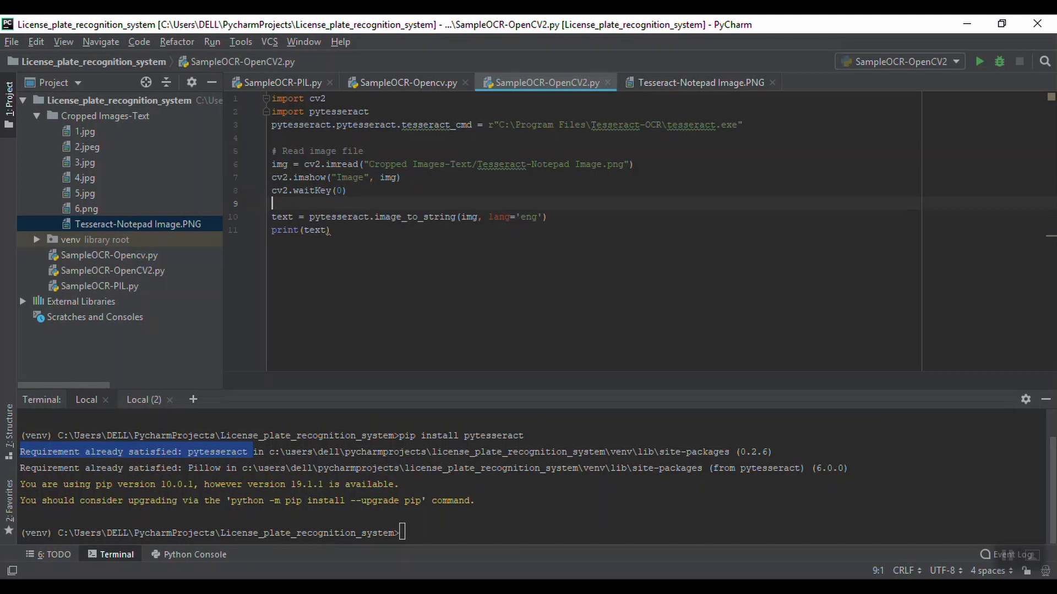
{"action": "left_click", "coordinate": [272, 190]}
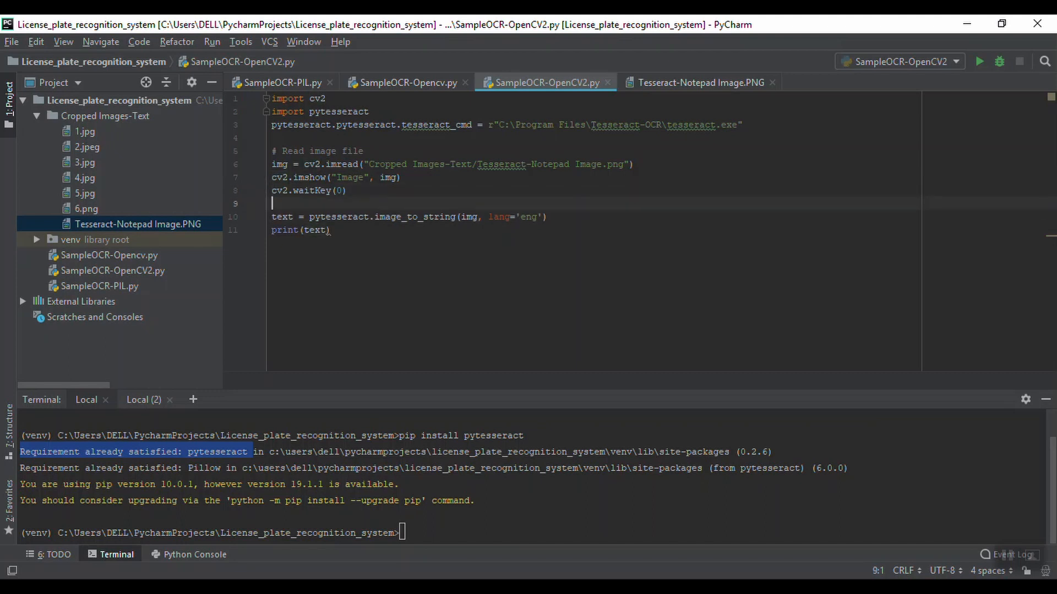
Insert '# Use tesseract to covert image into string' above the OCR line and select all code.
{"action": "key", "text": "enter"}
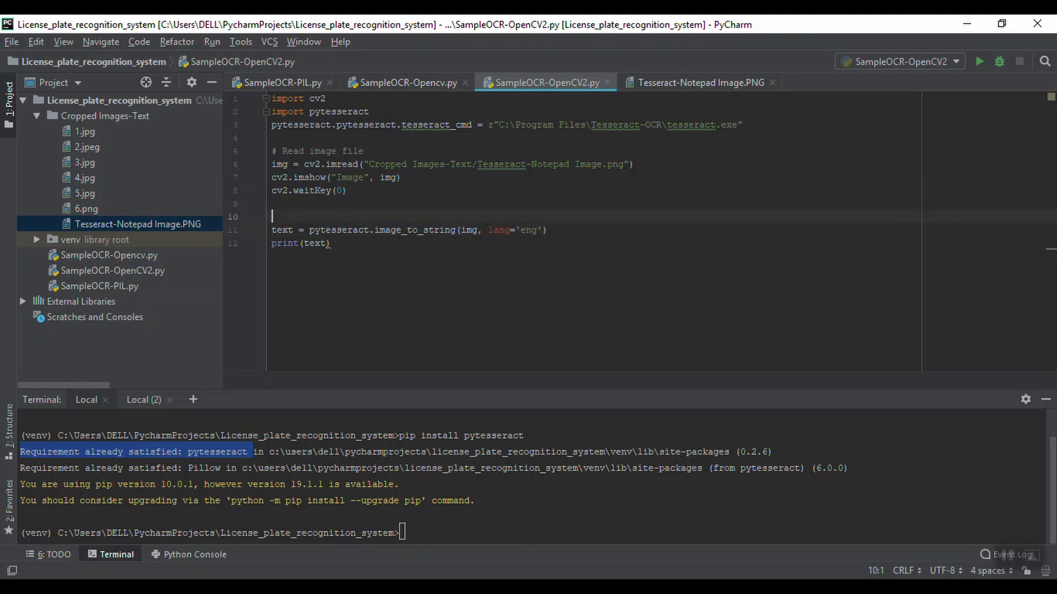
{"action": "type", "text": "#"}
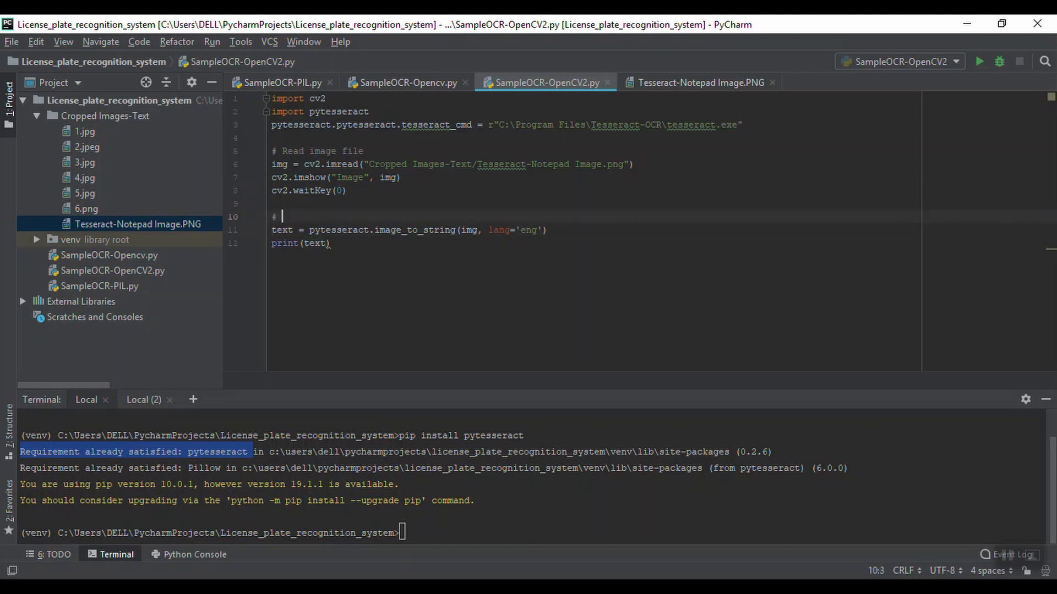
{"action": "type", "text": "Use tesseract to"}
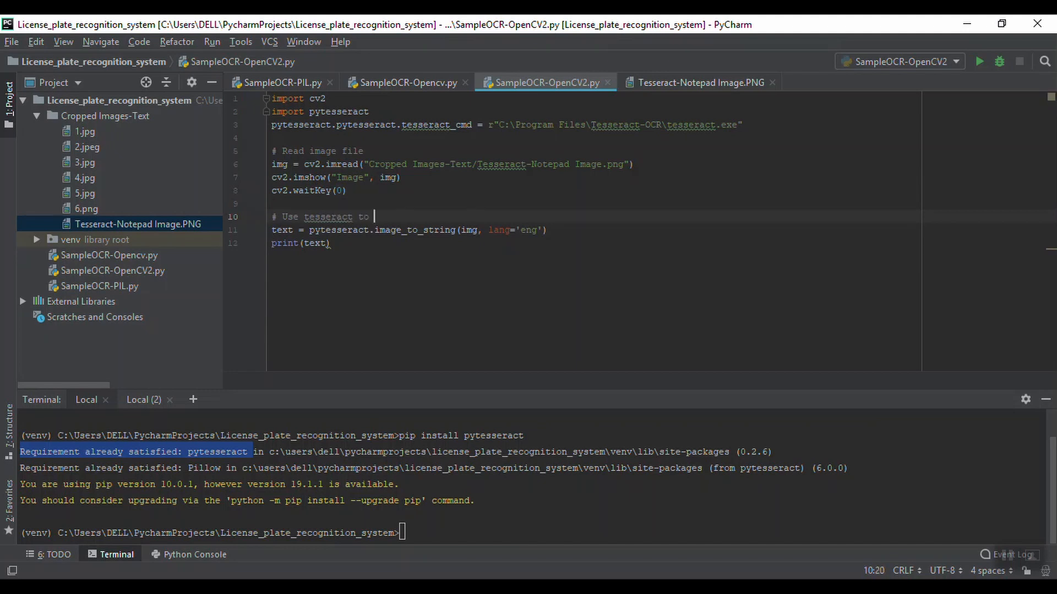
{"action": "type", "text": "covert i"}
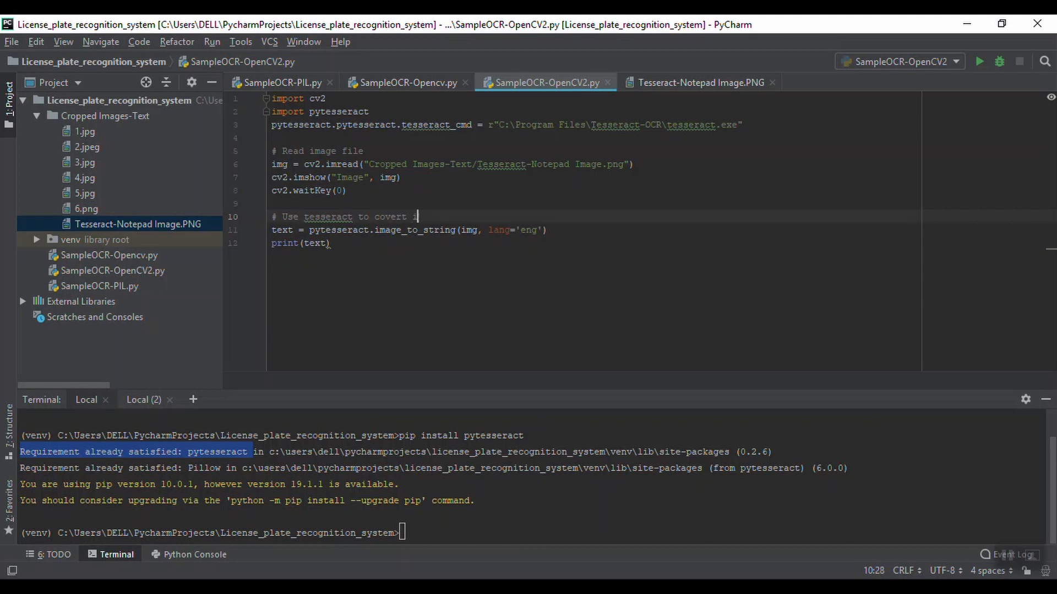
{"action": "type", "text": "image into string"}
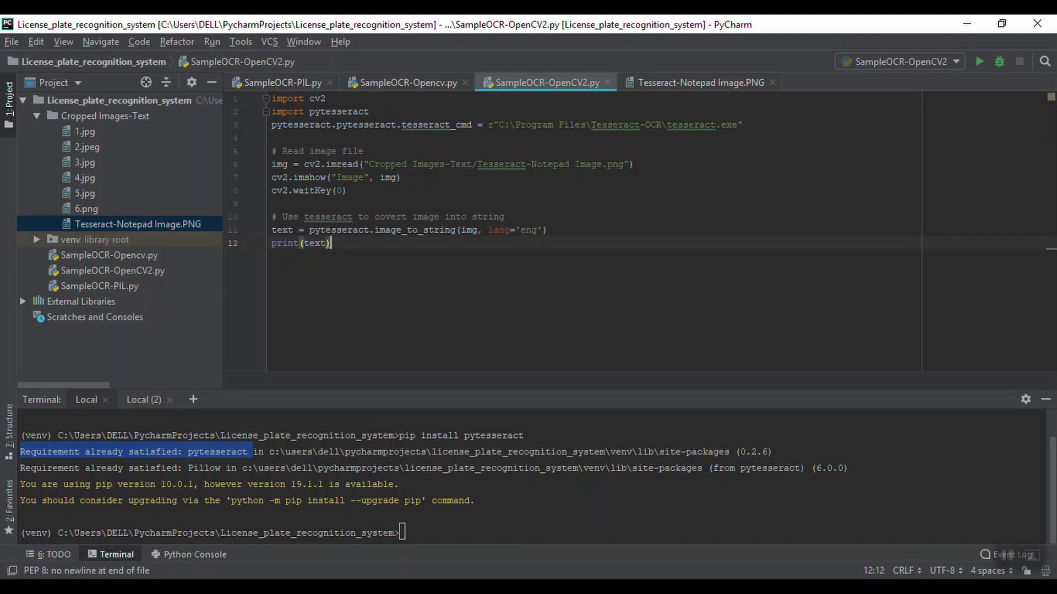
{"action": "key", "text": "ctrl+a"}
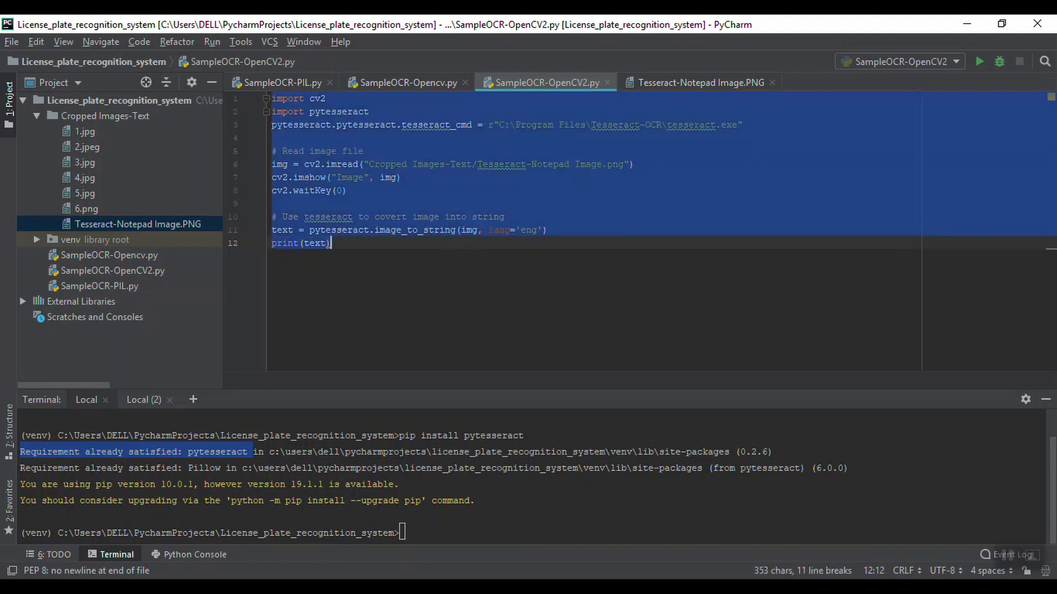
Deselect the code, run SampleOCR-OpenCV2, and move the Image preview window lower.
{"action": "left_click", "coordinate": [282, 230]}
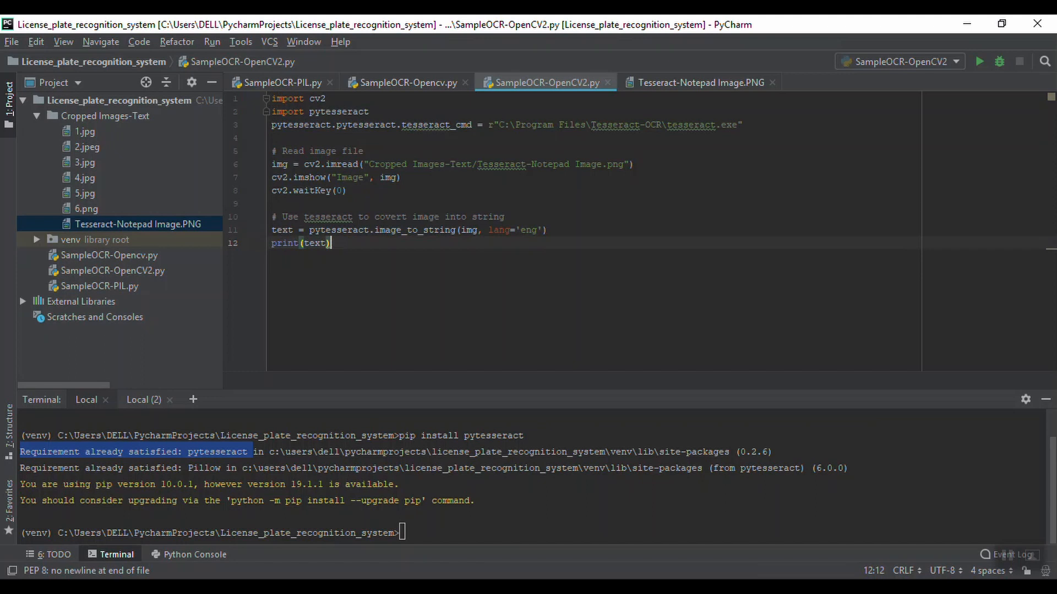
{"action": "left_click", "coordinate": [978, 61]}
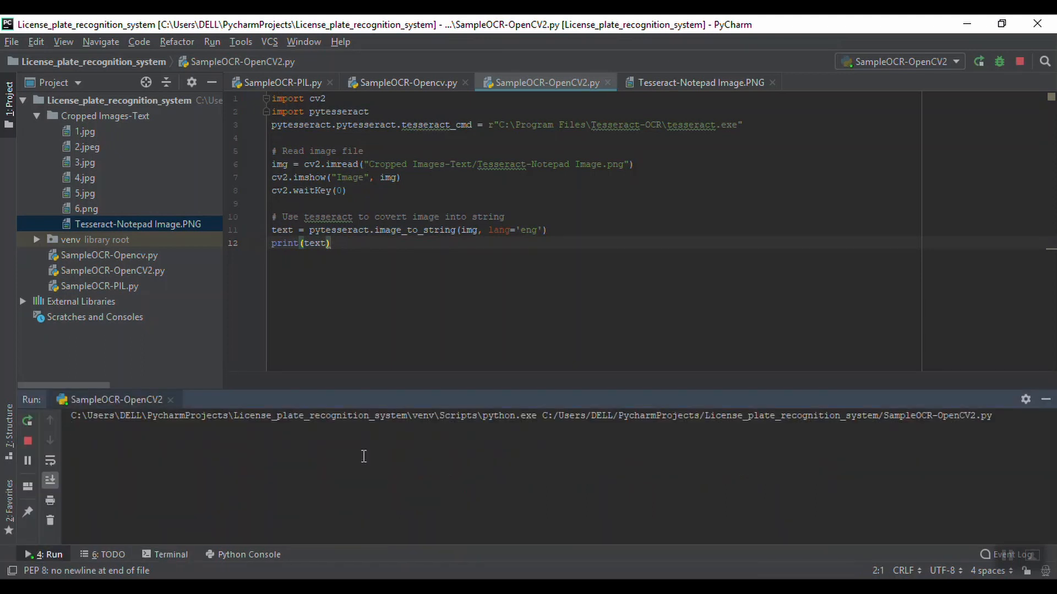
{"action": "mouse_move", "coordinate": [145, 470]}
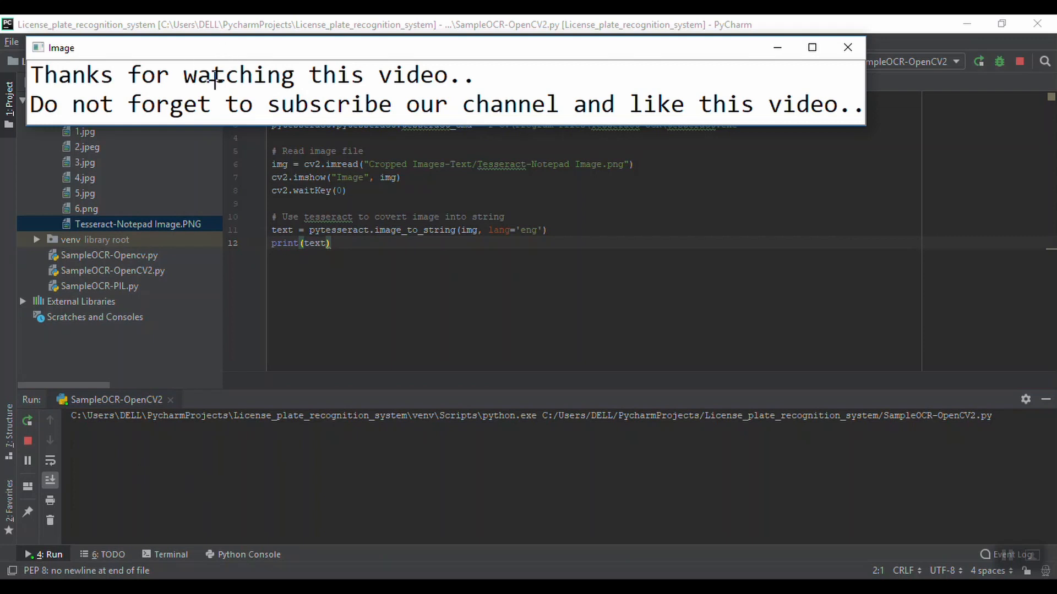
{"action": "left_click_drag", "start_coordinate": [61, 47], "coordinate": [192, 238]}
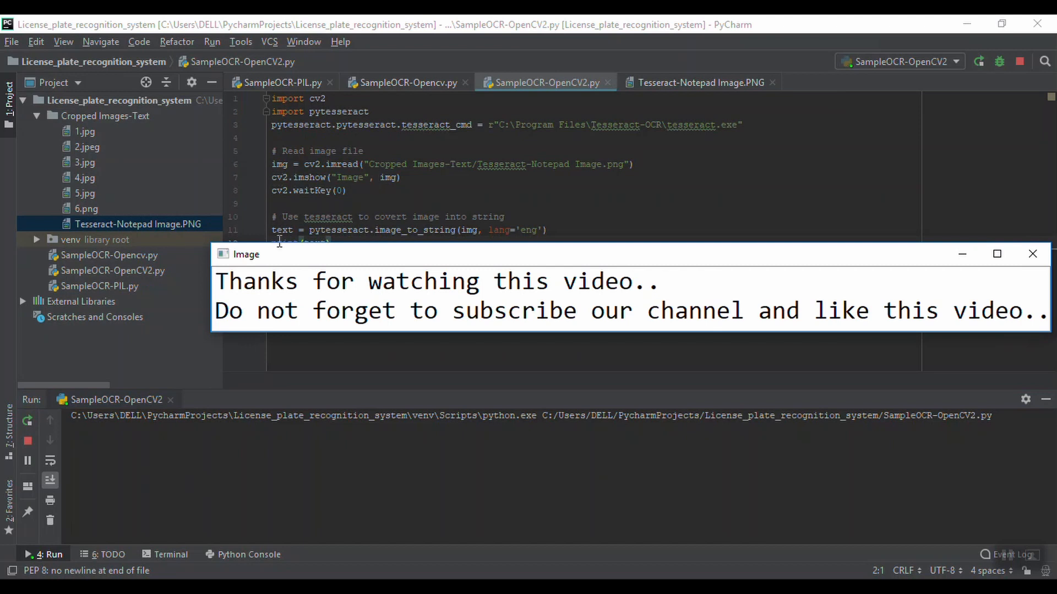
{"action": "mouse_move", "coordinate": [273, 184]}
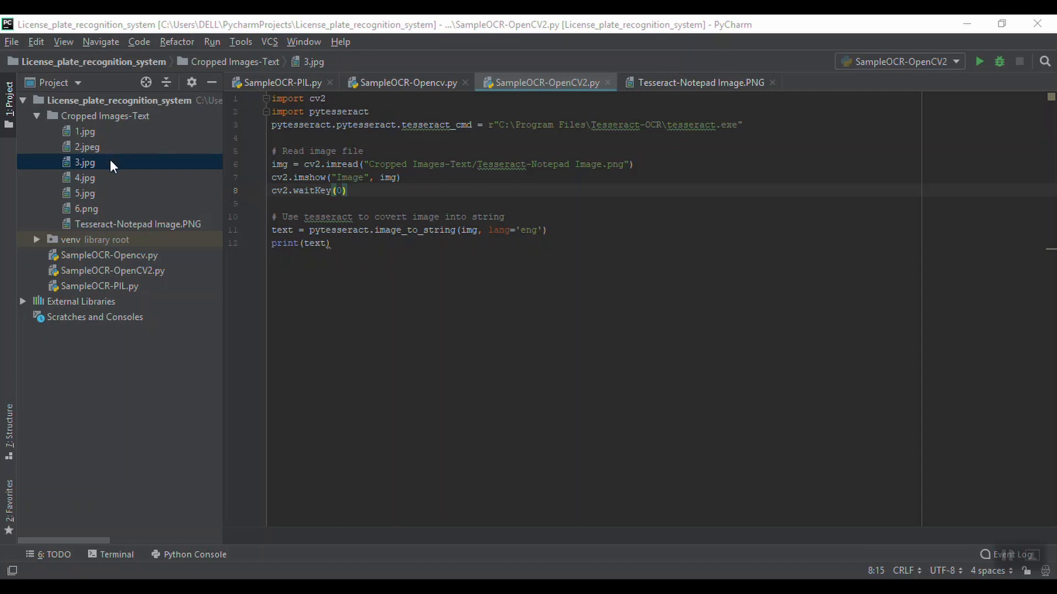
Preview the 3.jpg license plate image, then return to SampleOCR-OpenCV2.py.
{"action": "double_click", "coordinate": [84, 162]}
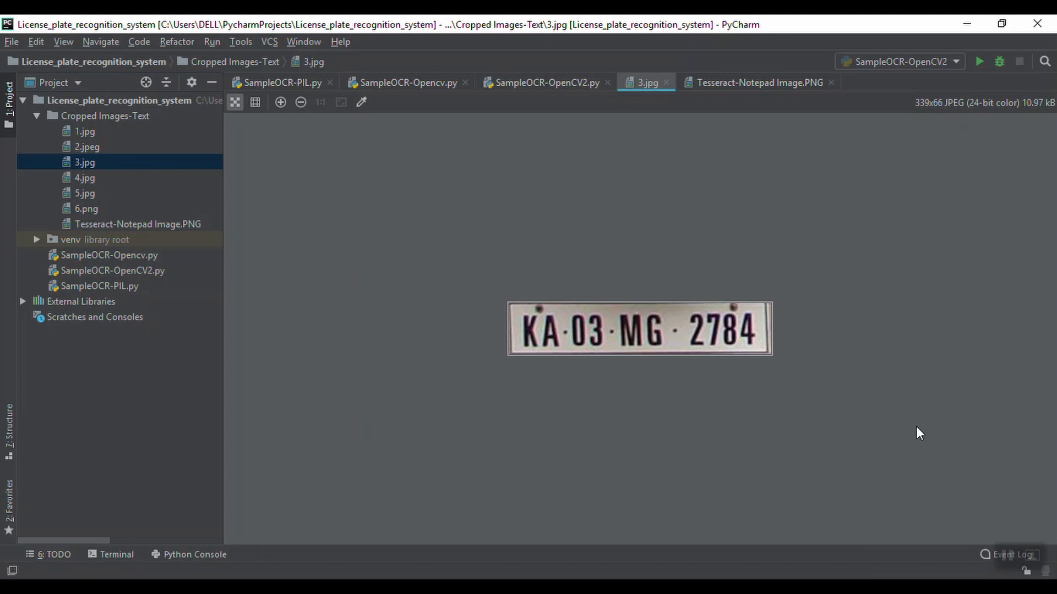
{"action": "mouse_move", "coordinate": [877, 430]}
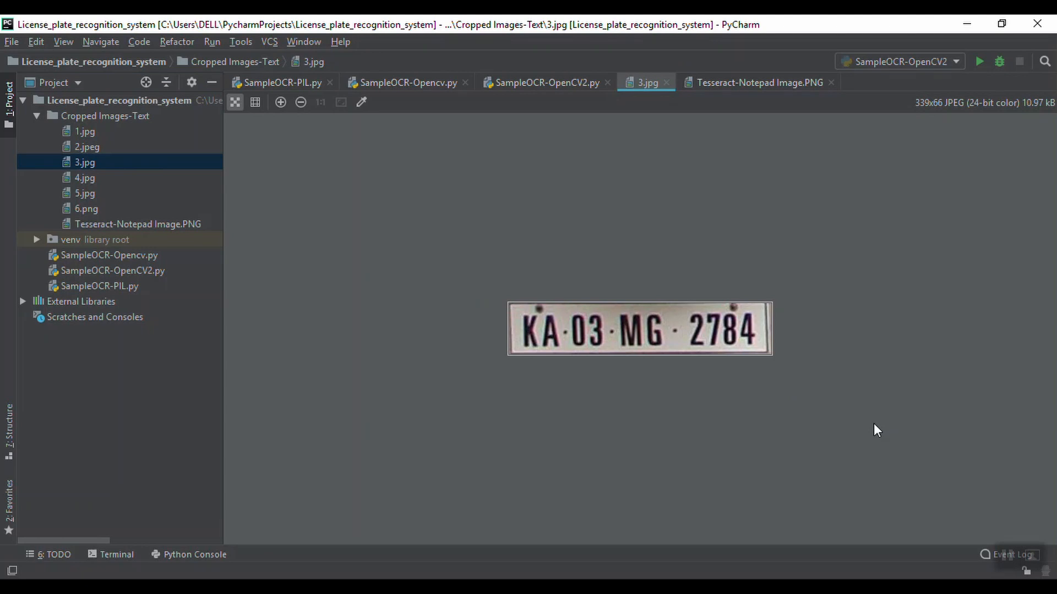
{"action": "mouse_move", "coordinate": [693, 256]}
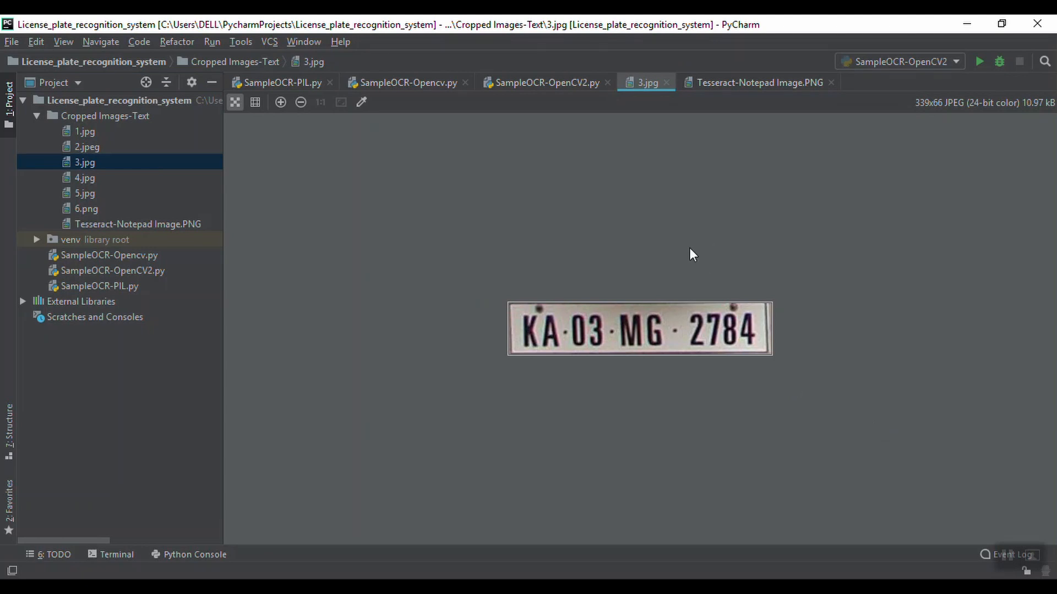
{"action": "mouse_move", "coordinate": [841, 343]}
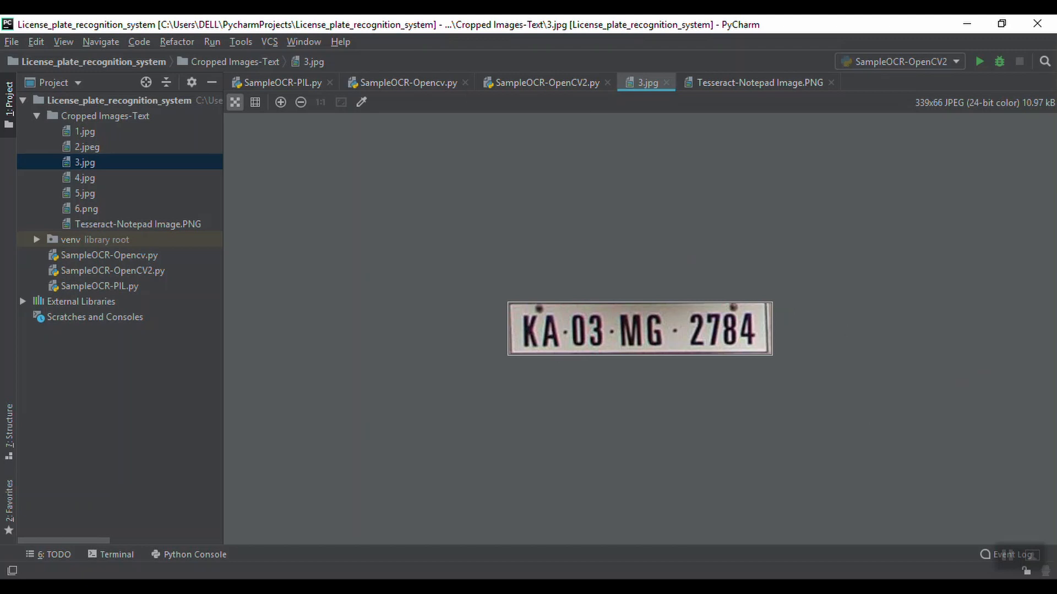
{"action": "mouse_move", "coordinate": [404, 93]}
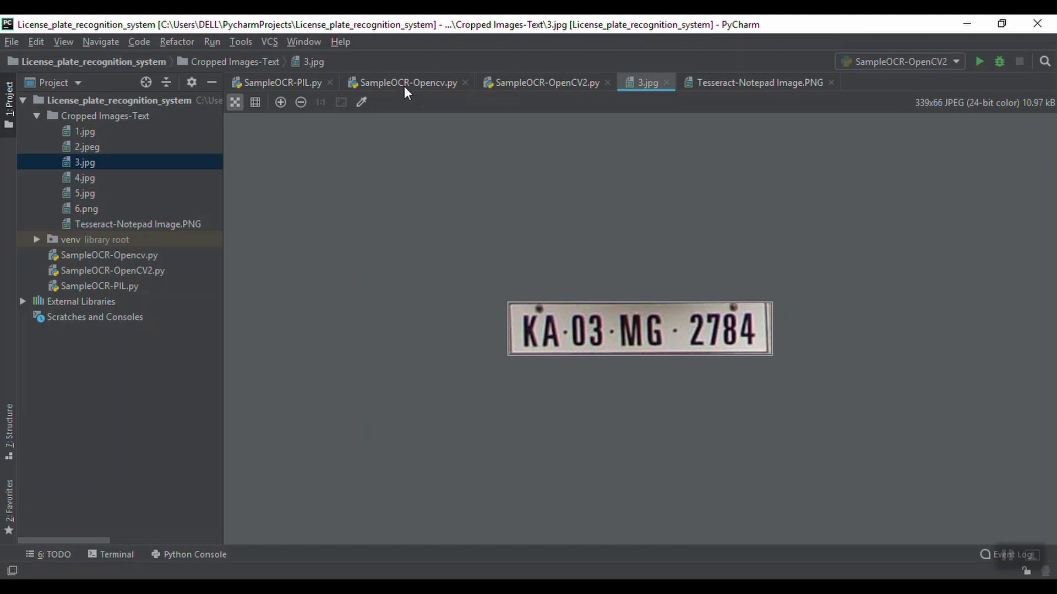
{"action": "left_click", "coordinate": [546, 82]}
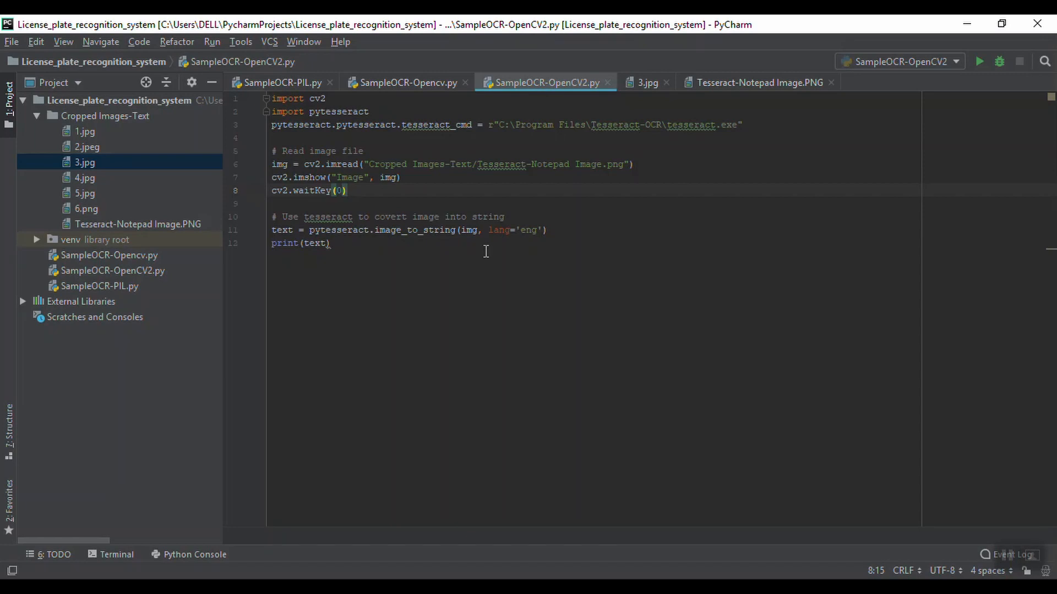
{"action": "mouse_move", "coordinate": [495, 167]}
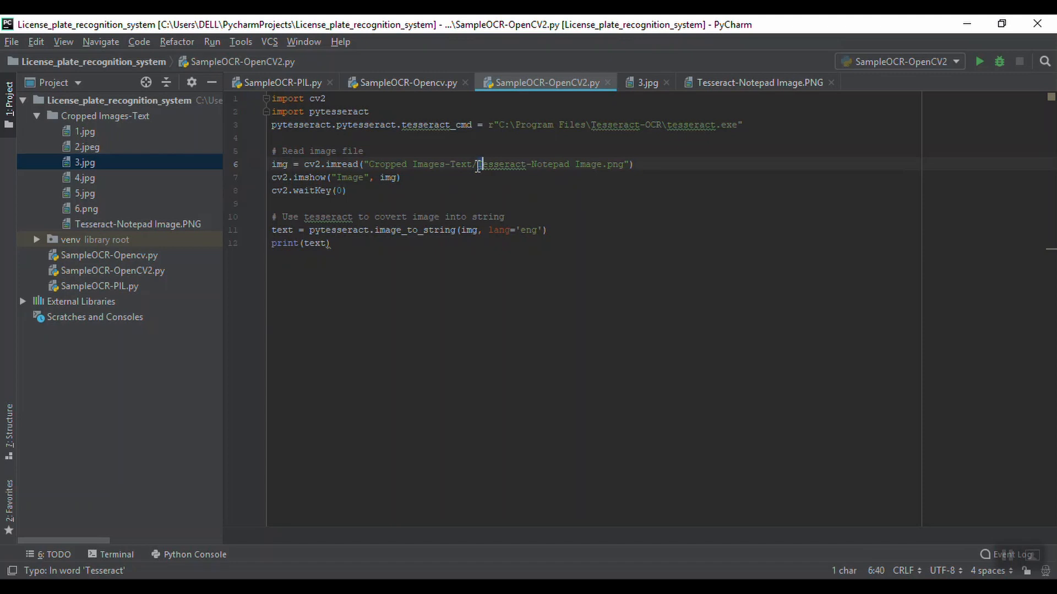
Replace 'Tesseract-Notepad Image.png' with 3.jpg in the imread path, then select all code.
{"action": "left_click_drag", "start_coordinate": [479, 164], "coordinate": [623, 164]}
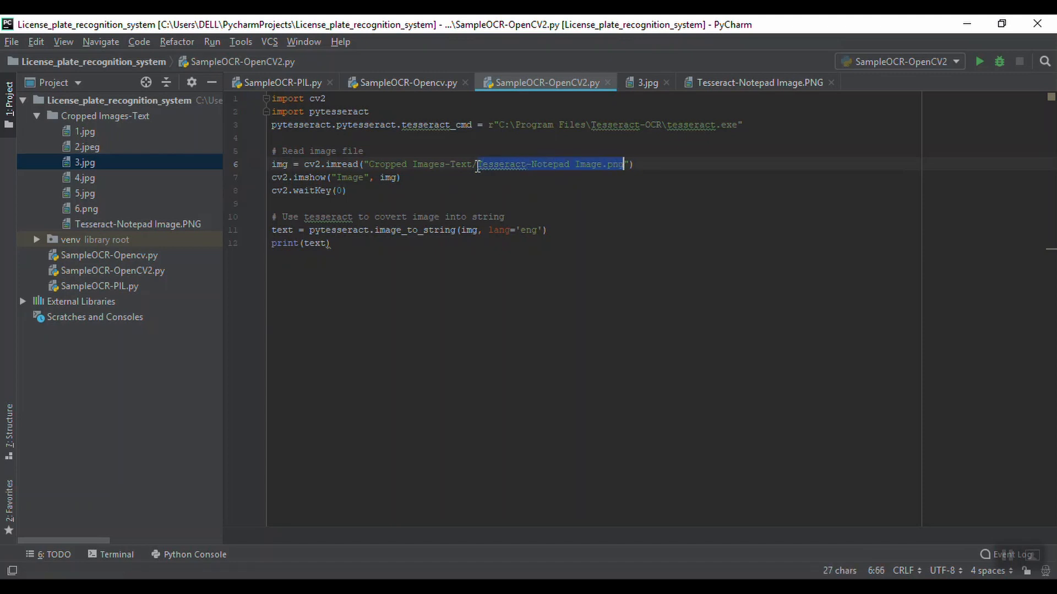
{"action": "type", "text": "3"}
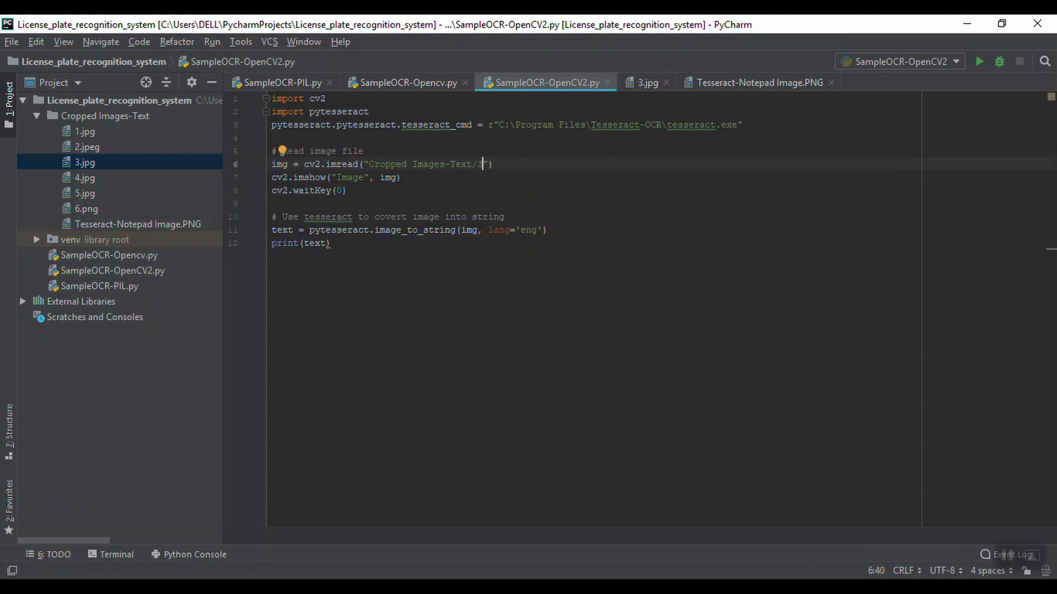
{"action": "type", "text": ".jpg"}
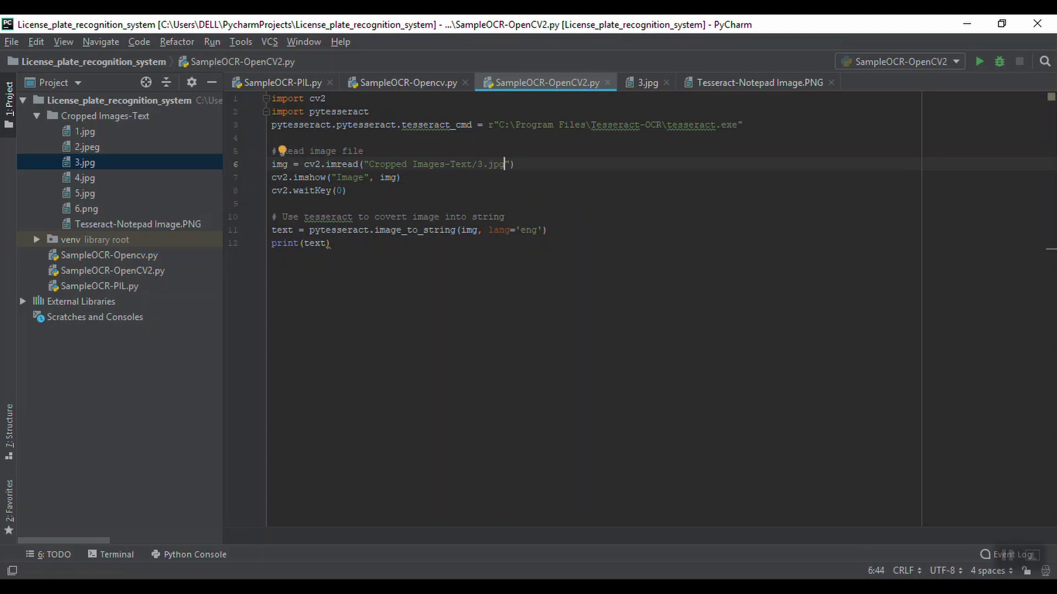
{"action": "key", "text": "ctrl+a"}
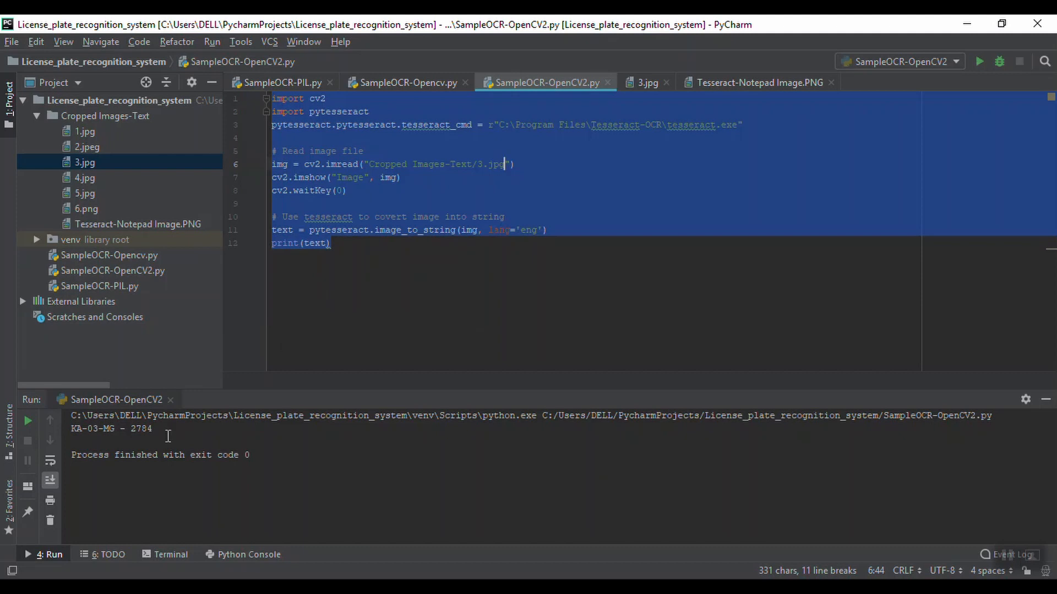
{"action": "mouse_move", "coordinate": [64, 441]}
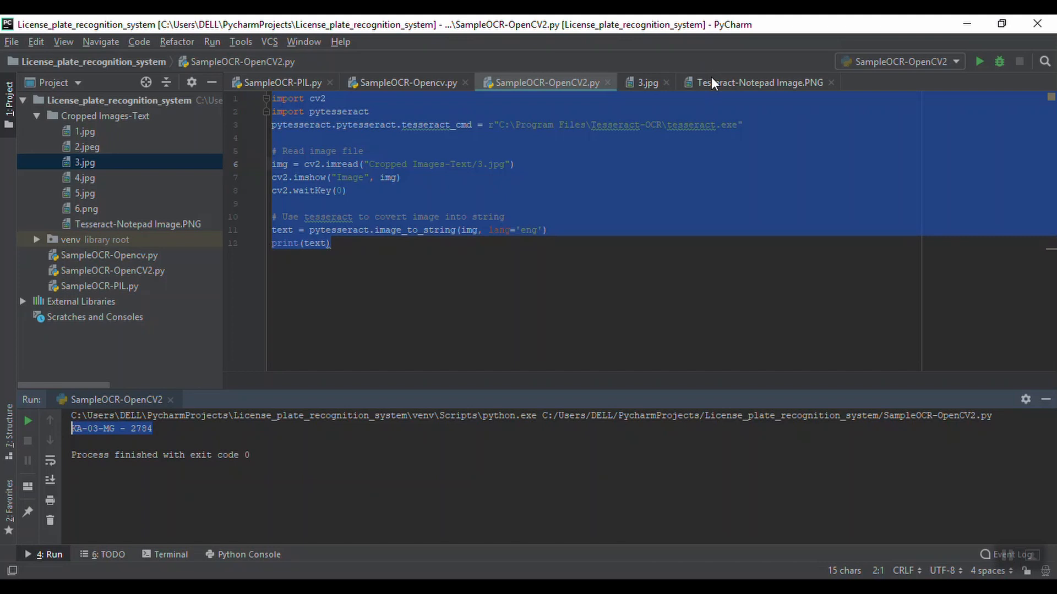
View the 3.jpg image tab again, then switch back to the OCR script.
{"action": "left_click", "coordinate": [646, 82]}
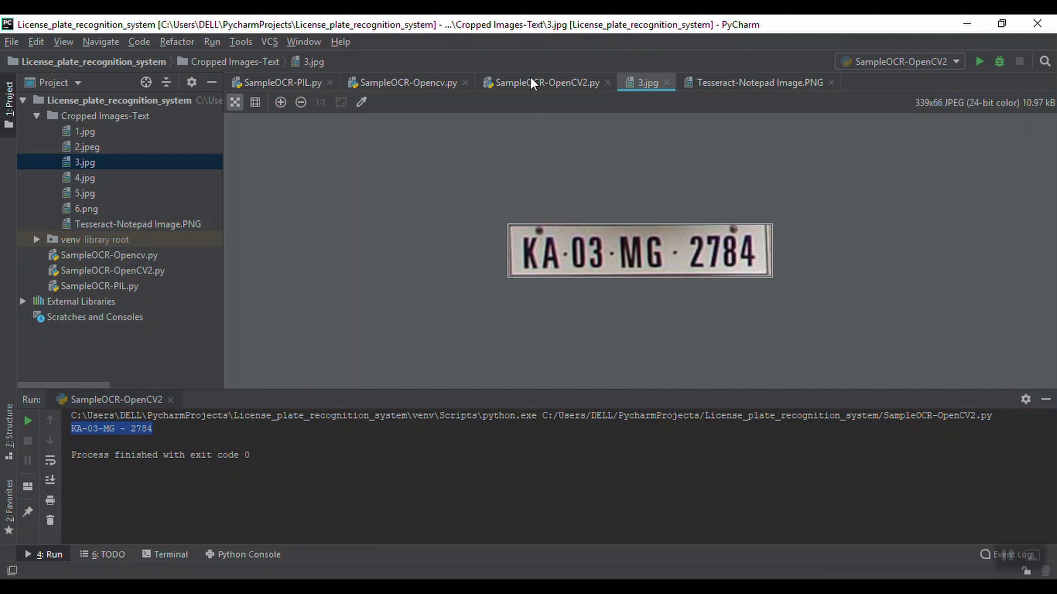
{"action": "left_click", "coordinate": [546, 82]}
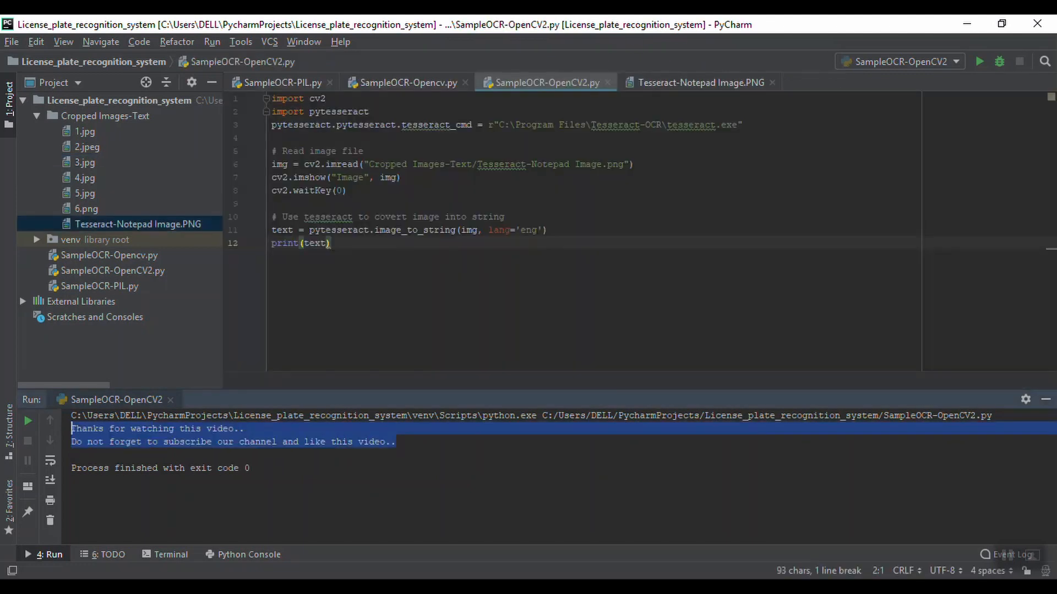